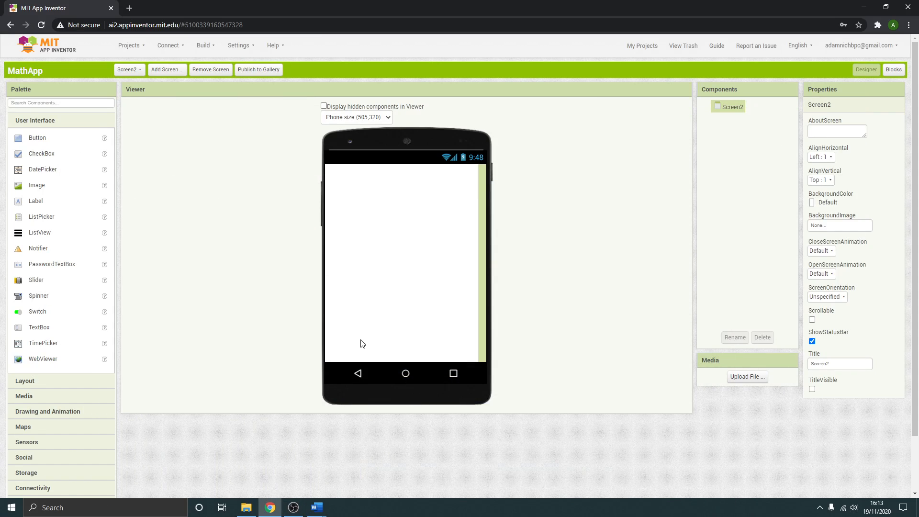
mouse_move(431, 239)
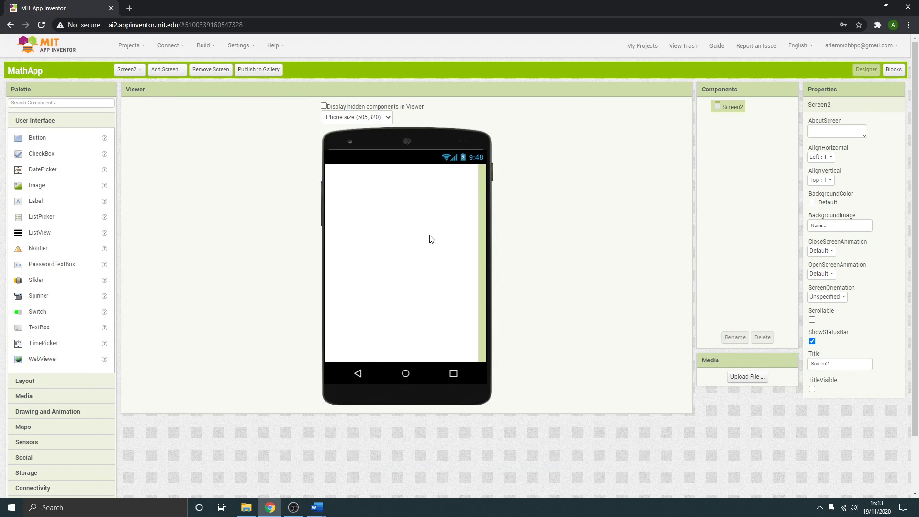
mouse_move(478, 222)
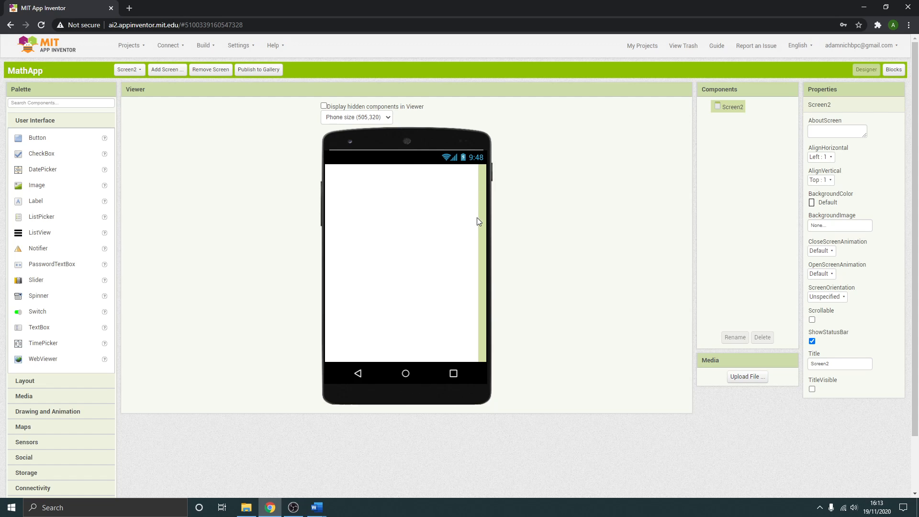
mouse_move(354, 259)
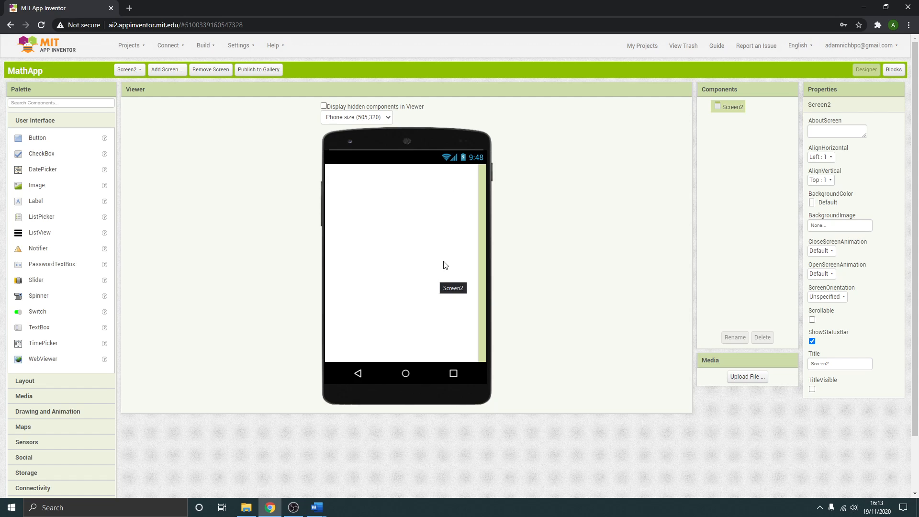
mouse_move(50, 186)
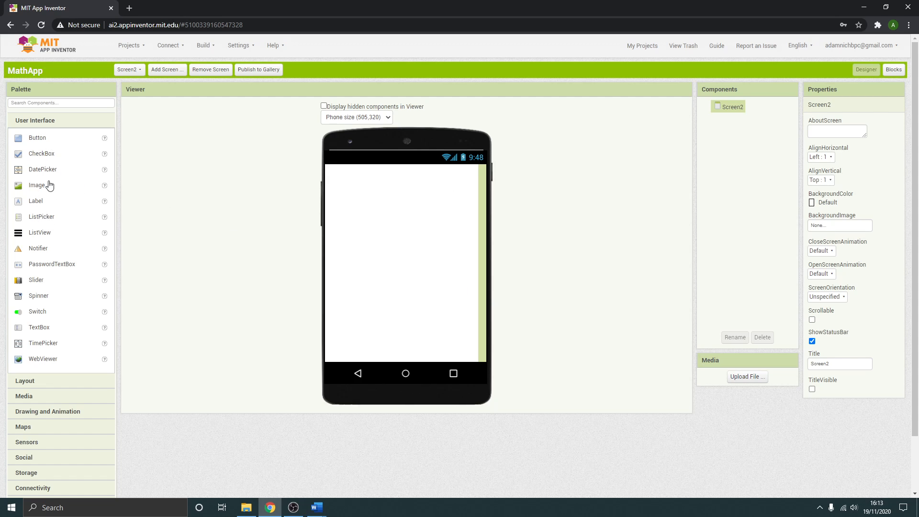
Step: Add Label1 to Screen2 with Fill parent width and centered text alignment
left_click_drag(36, 201, 345, 170)
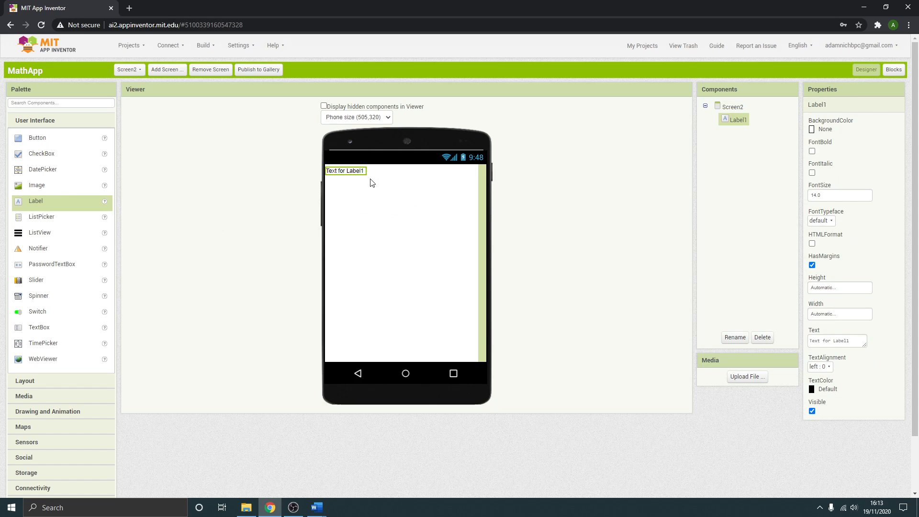
mouse_move(829, 256)
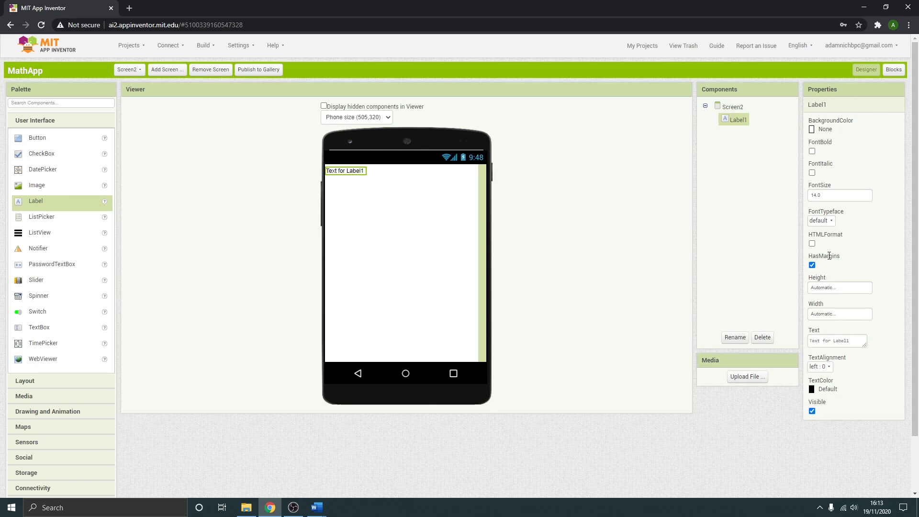
left_click(840, 314)
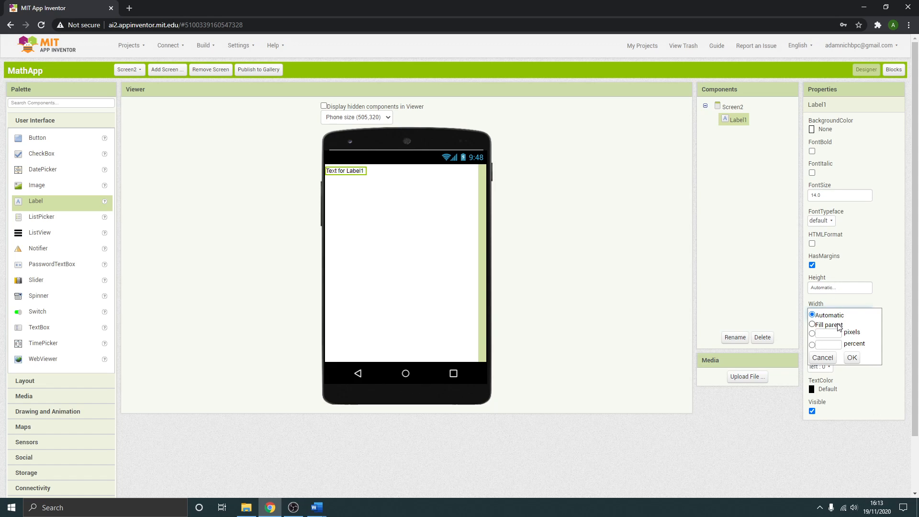
left_click(851, 358)
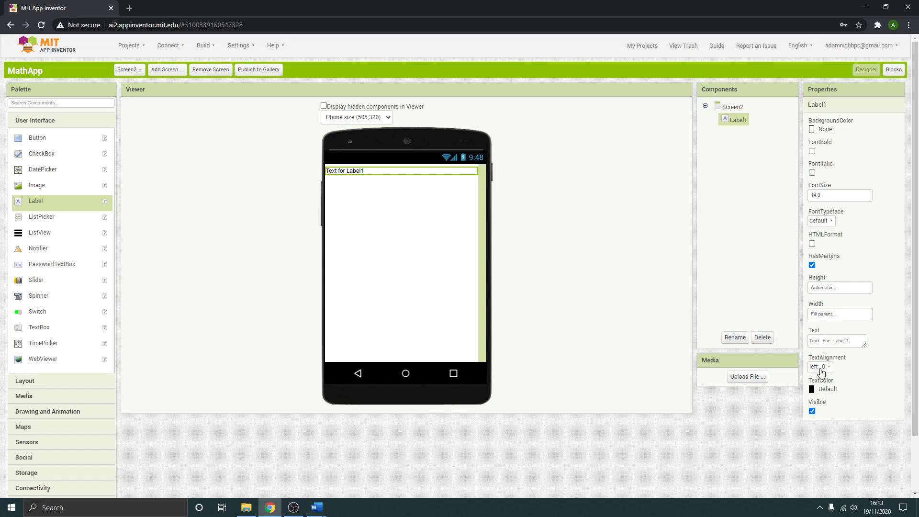
left_click(823, 366)
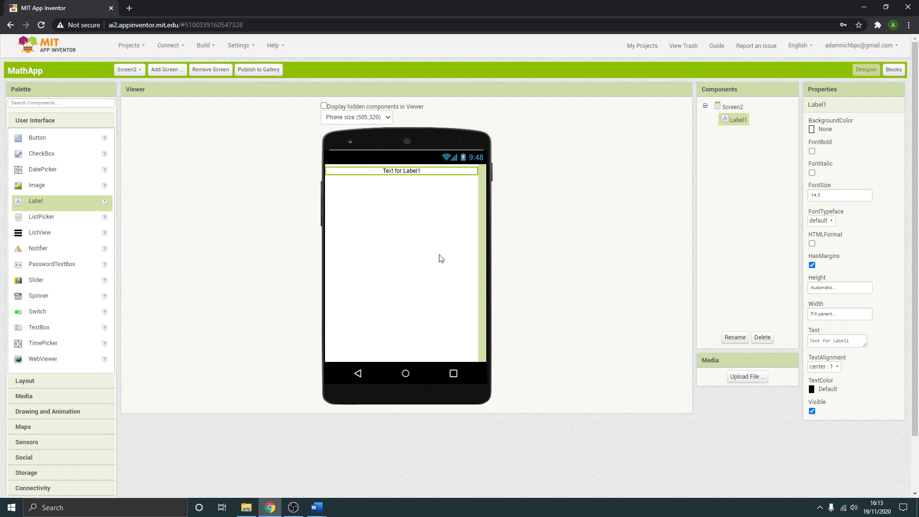
mouse_move(805, 322)
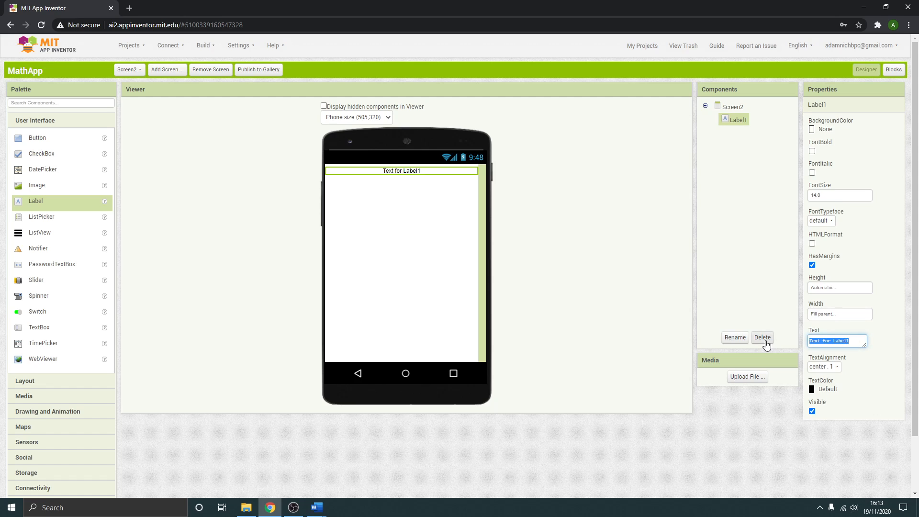
Step: Set the label text to 'Question', FontSize 30, bold, monospace, with dark grey background
type("Question")
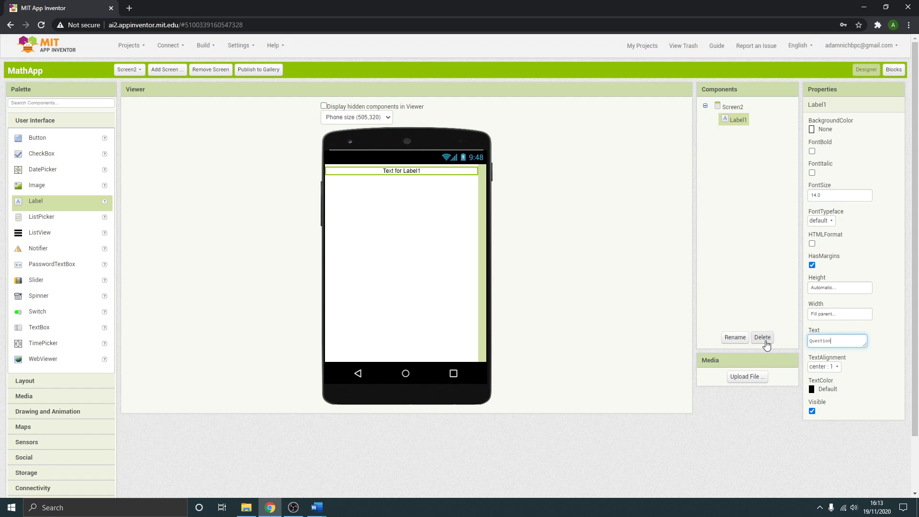
type("s")
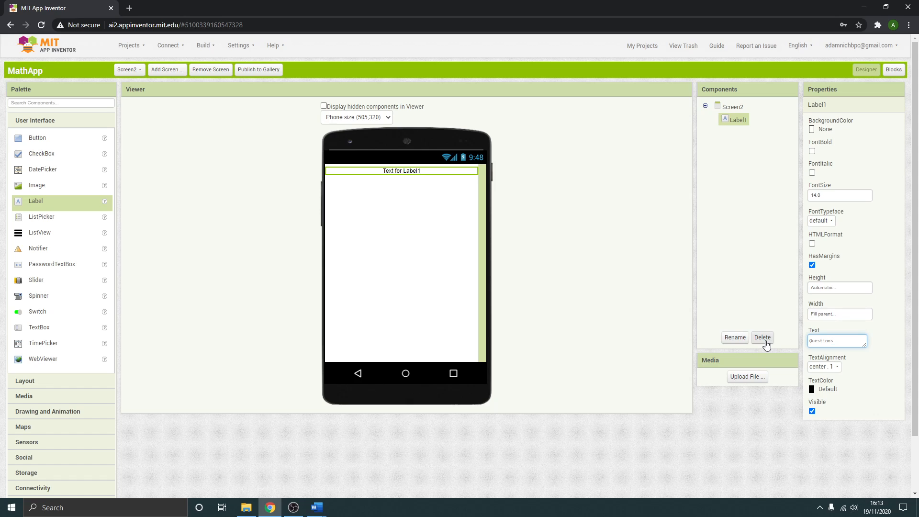
type("Question")
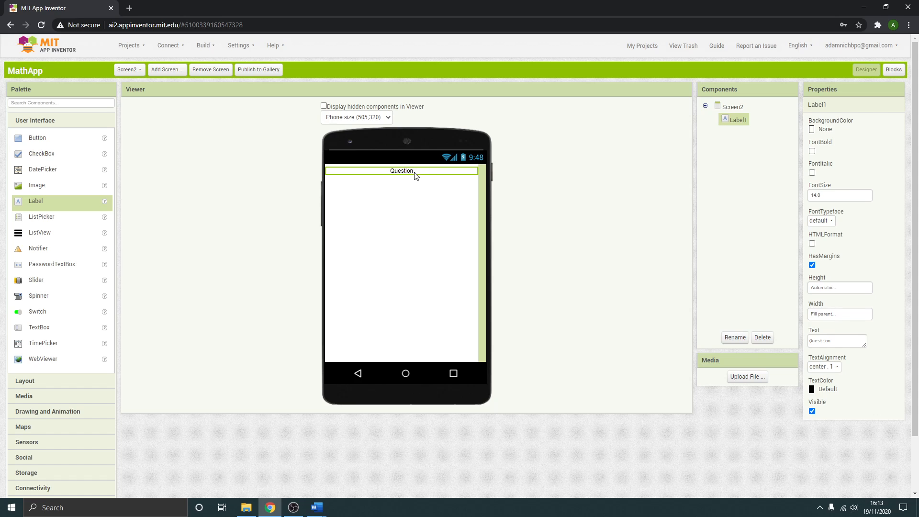
mouse_move(420, 202)
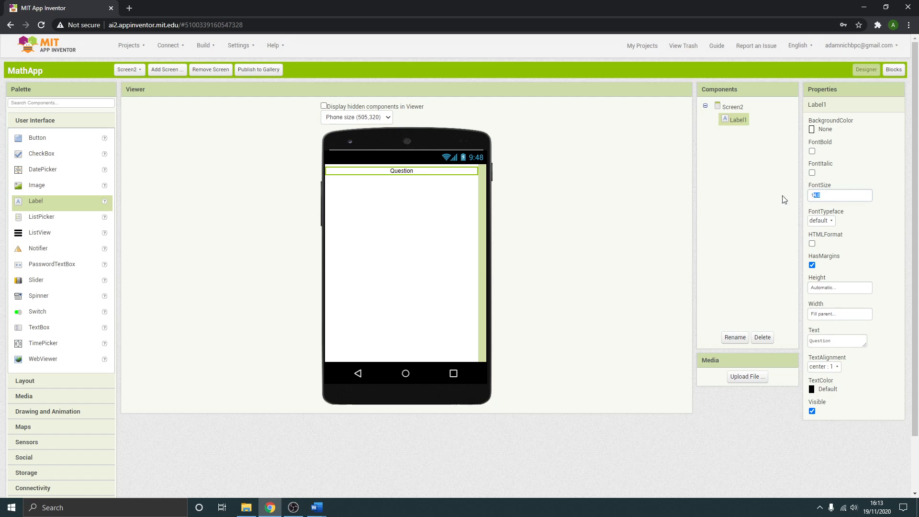
type("30")
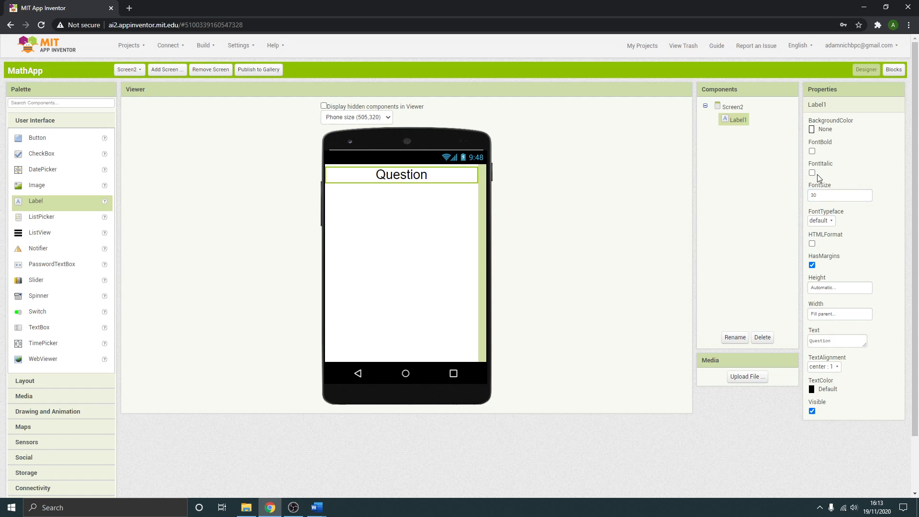
left_click(820, 220)
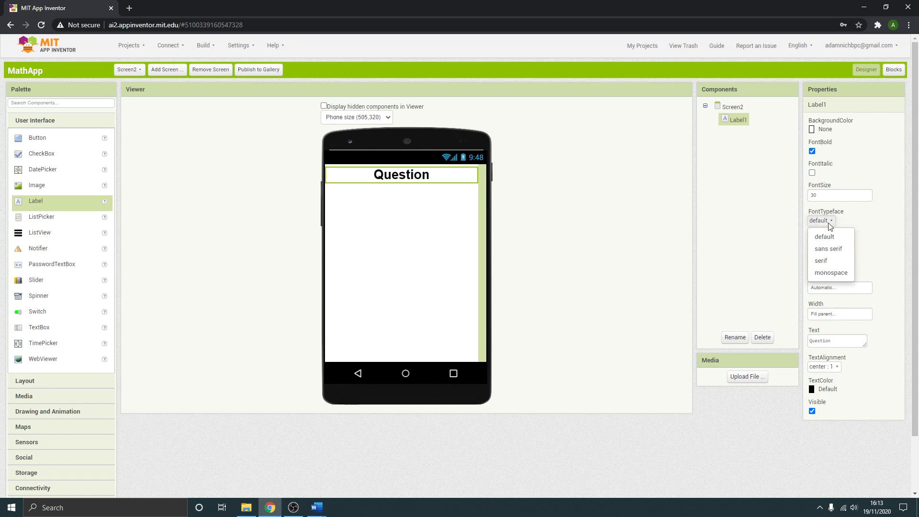
left_click(831, 273)
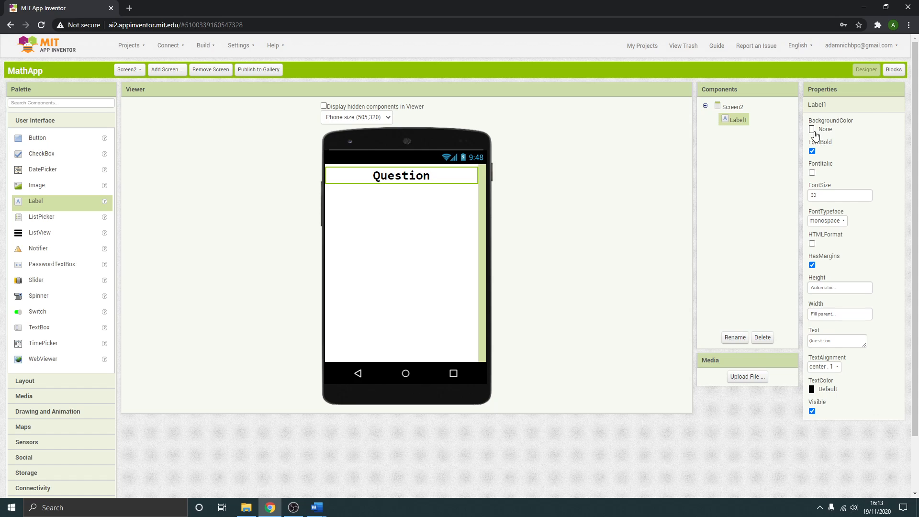
left_click(833, 129)
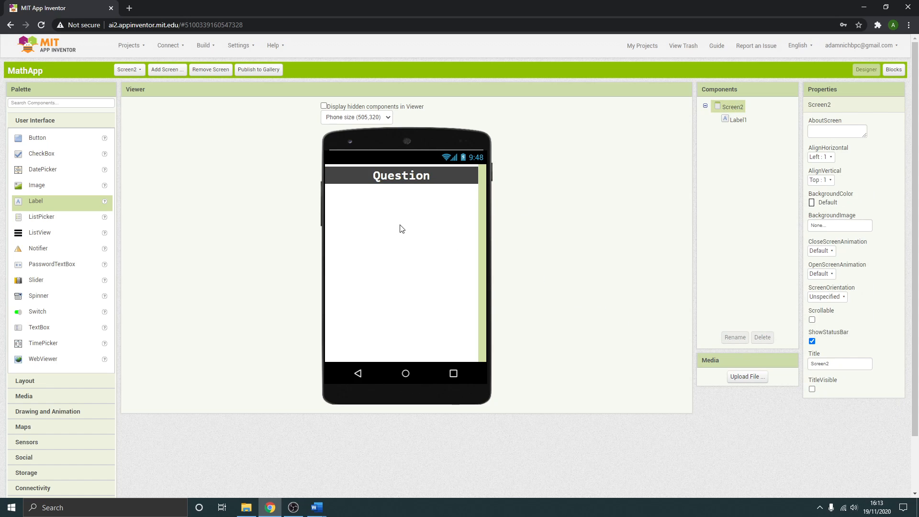
mouse_move(34, 316)
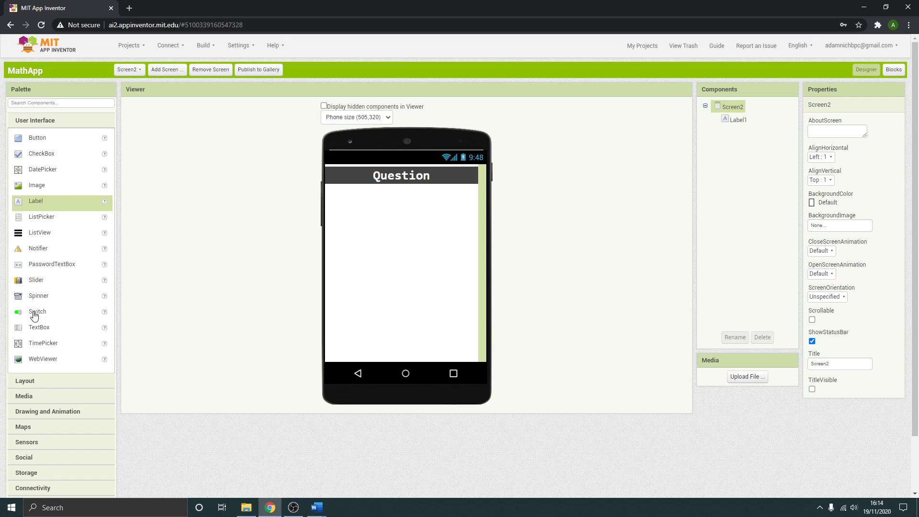
Step: Add HorizontalArrangement1 with Fill parent width and 50-pixel height, then reselect Screen2
left_click(24, 380)
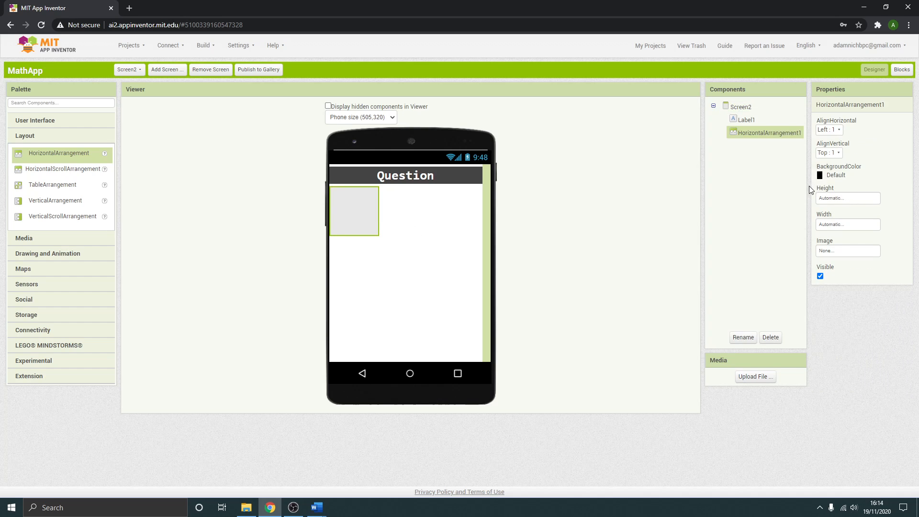
left_click(847, 224)
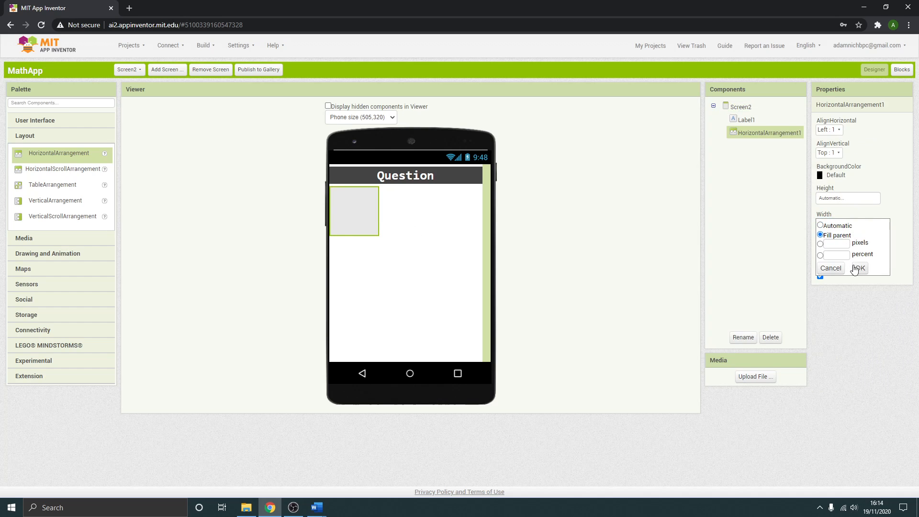
left_click(859, 268)
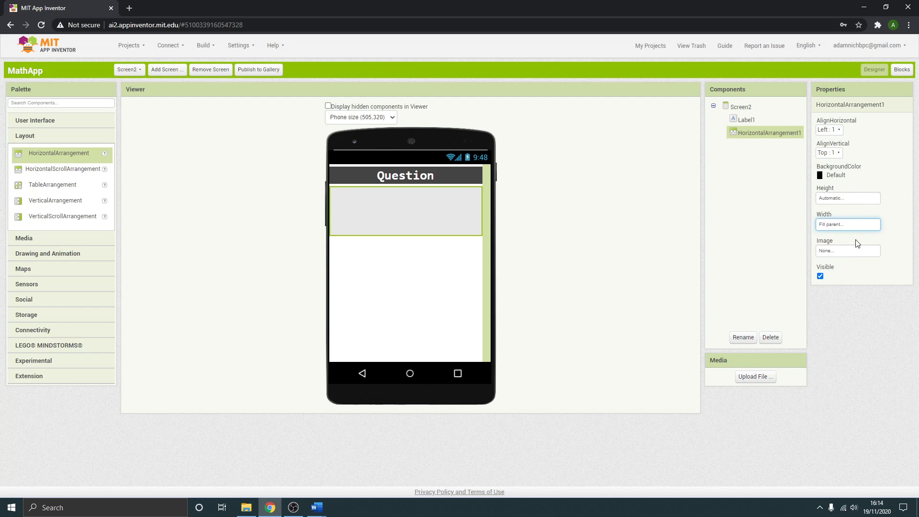
left_click(848, 198)
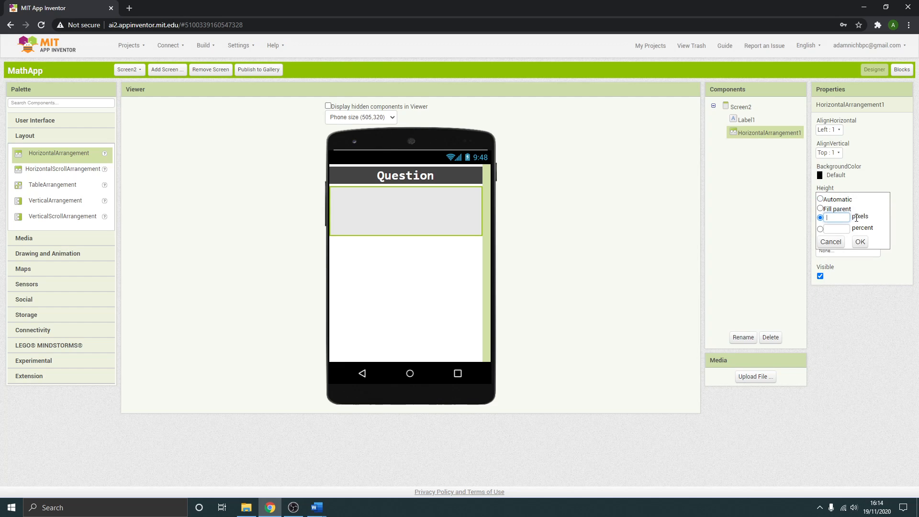
type("50")
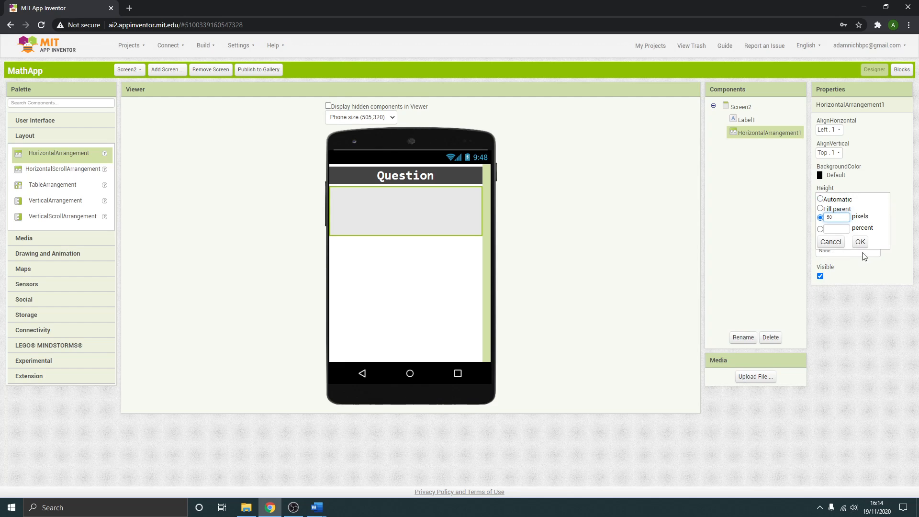
left_click(860, 241)
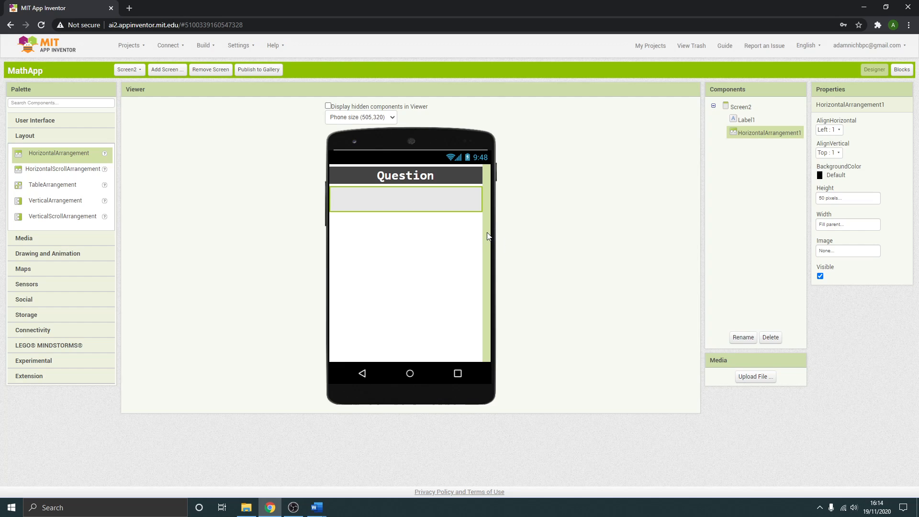
left_click(741, 106)
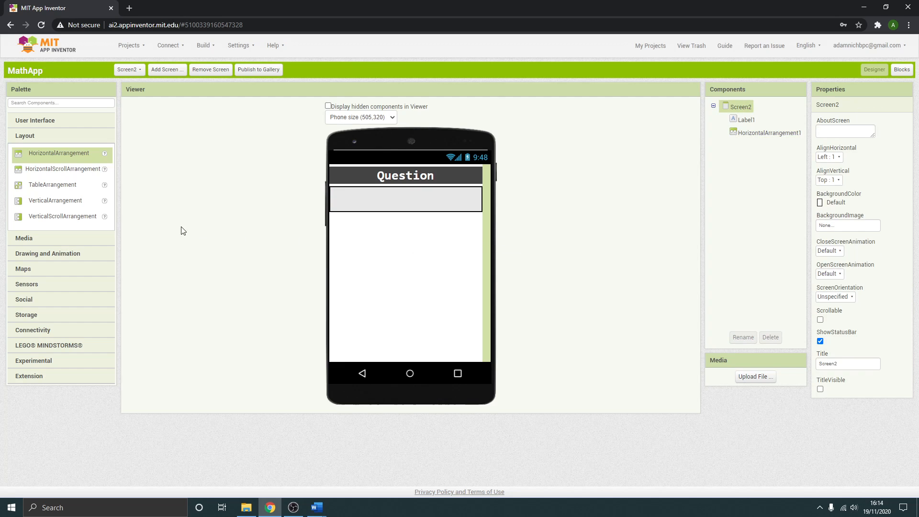
mouse_move(459, 218)
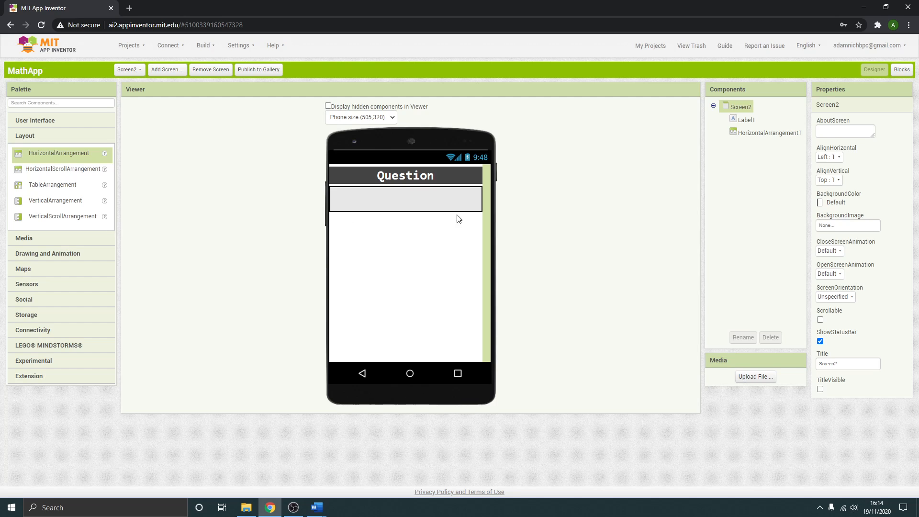
mouse_move(358, 255)
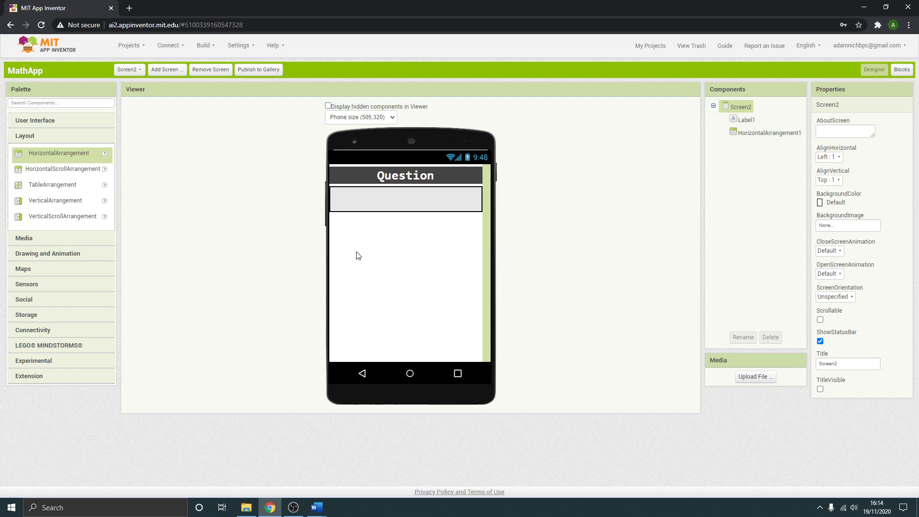
Step: From the User Interface palette, place ListView1 below HorizontalArrangement1
left_click(35, 121)
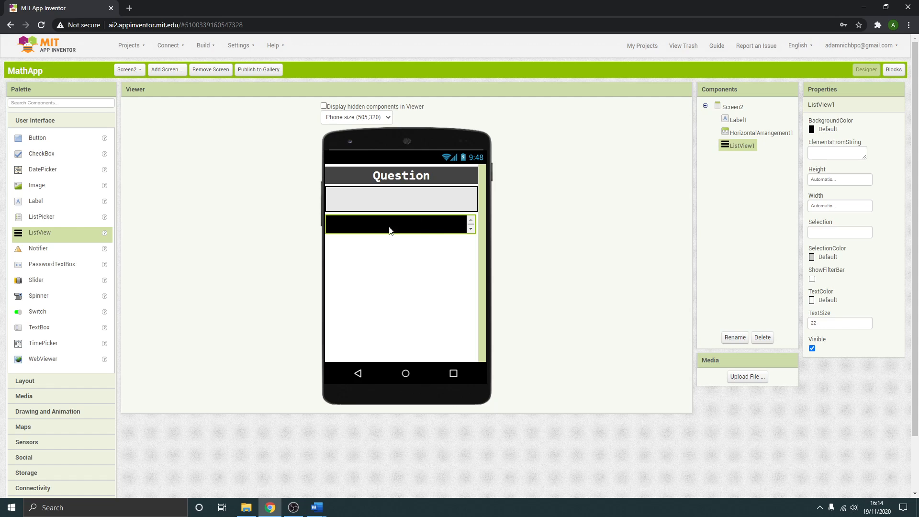
mouse_move(17, 232)
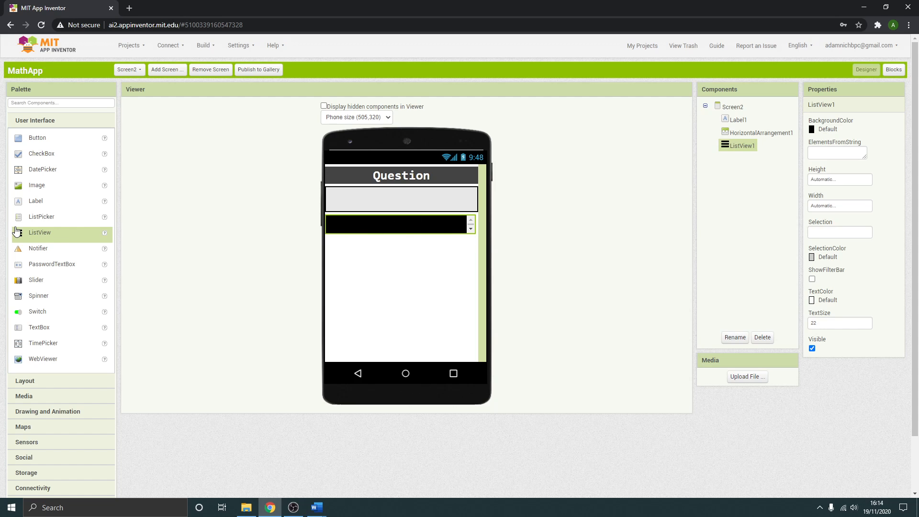
mouse_move(396, 236)
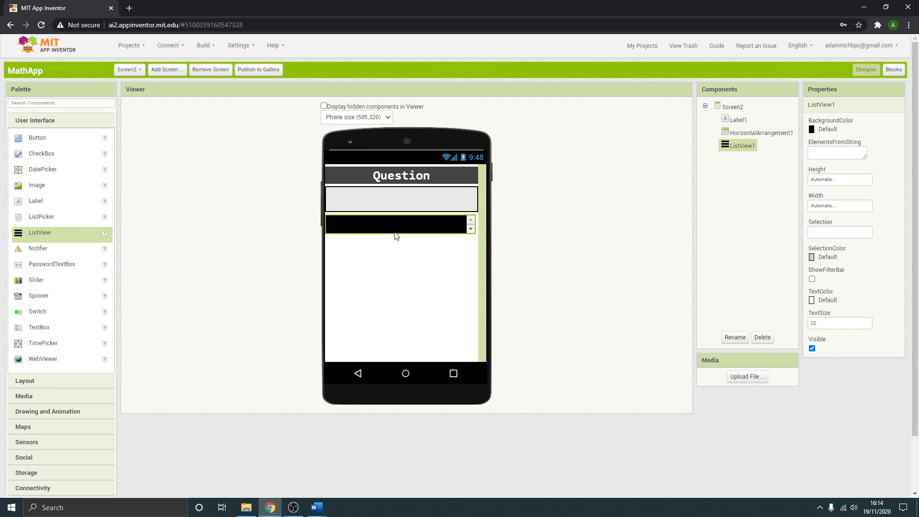
mouse_move(402, 227)
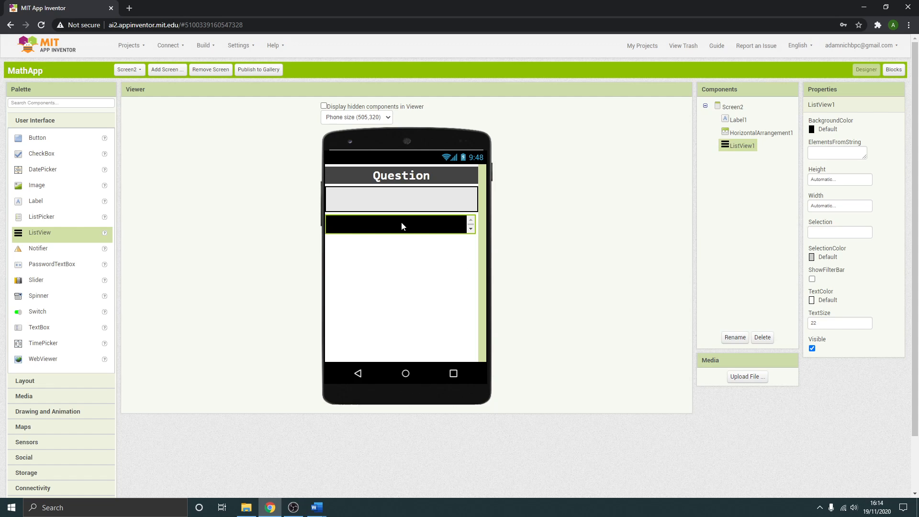
mouse_move(399, 235)
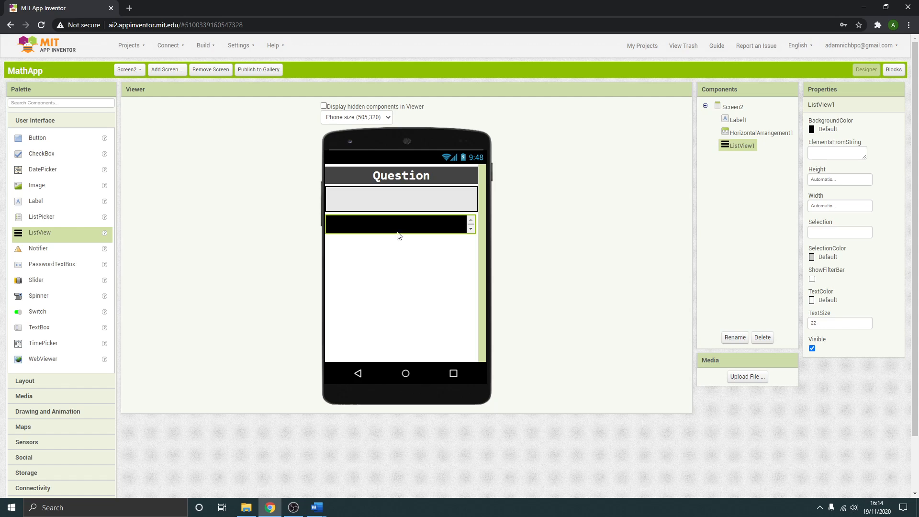
mouse_move(362, 229)
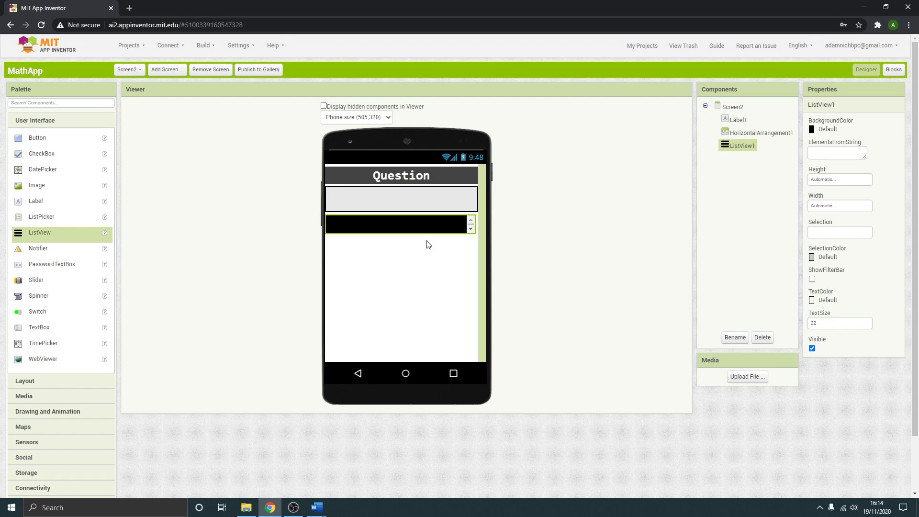
mouse_move(530, 215)
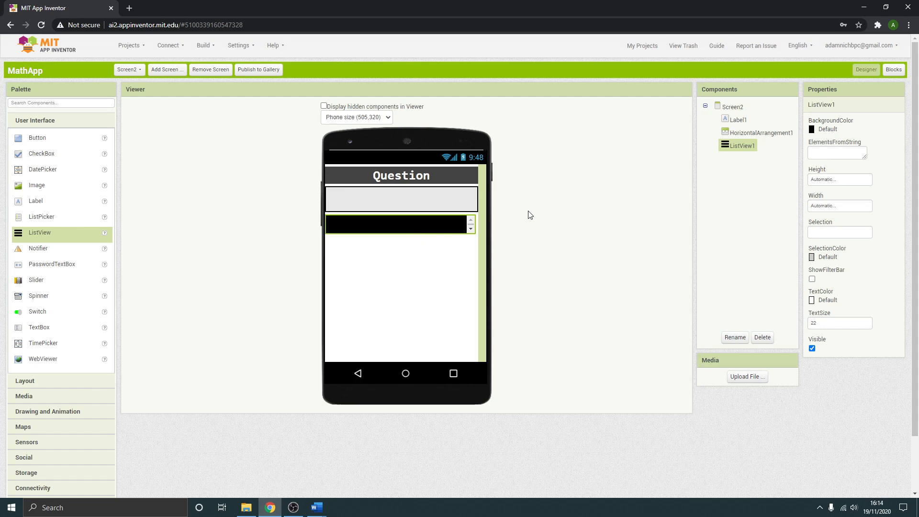
mouse_move(396, 235)
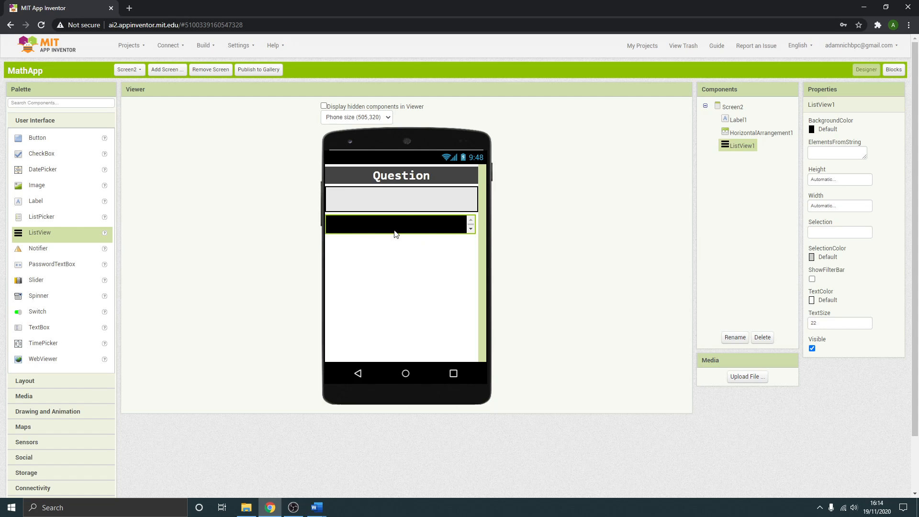
mouse_move(400, 244)
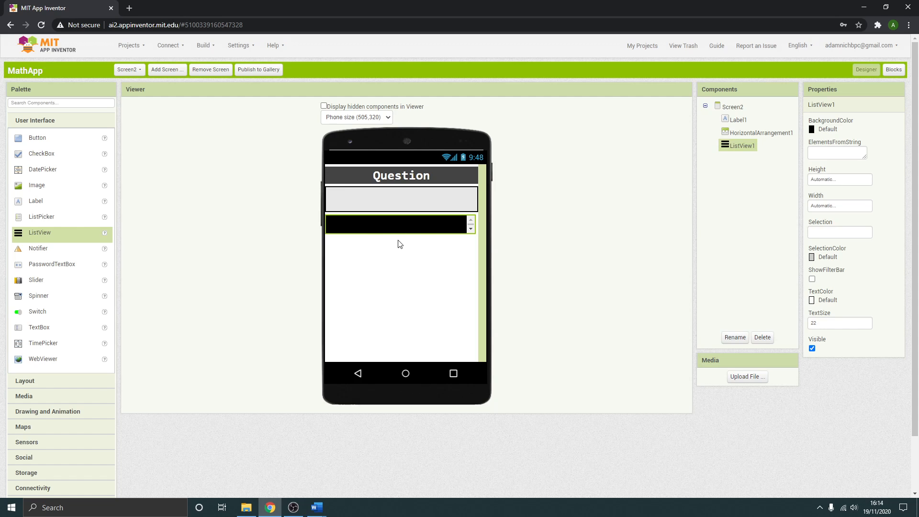
mouse_move(72, 165)
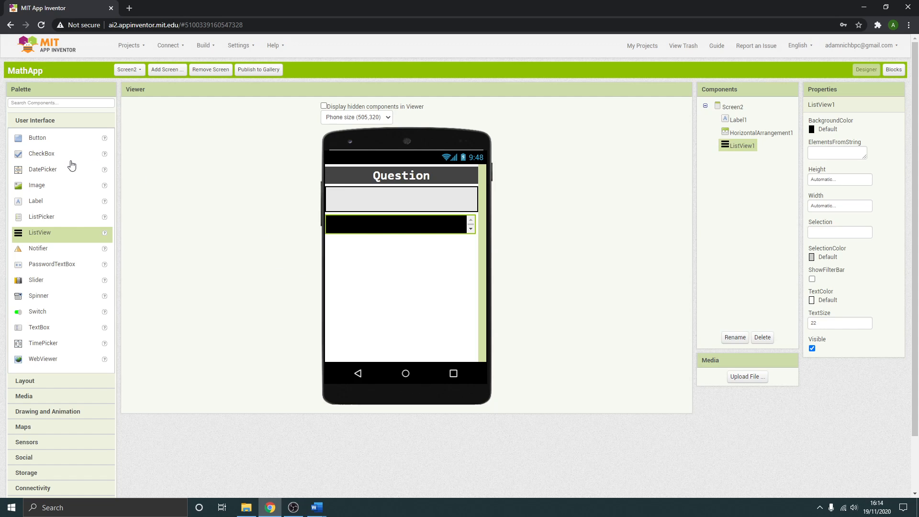
mouse_move(46, 296)
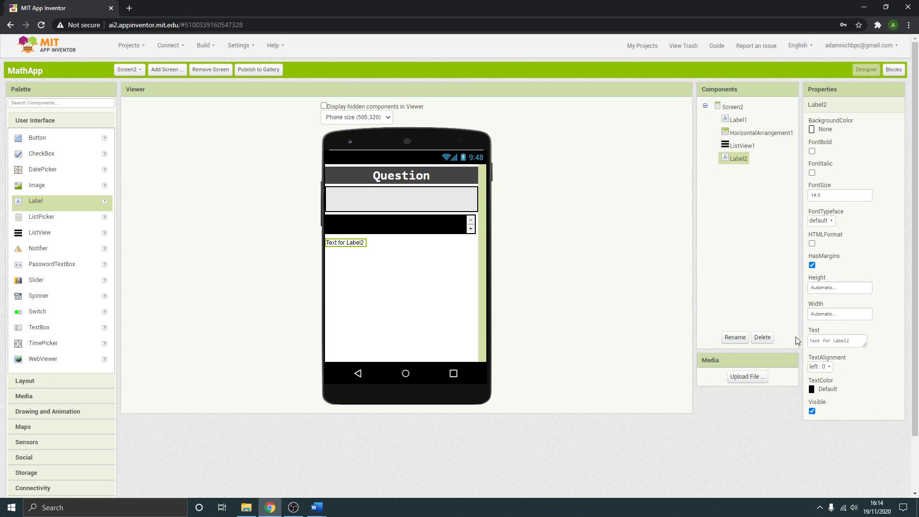
Step: Give Label2 Fill parent width, centered alignment, and the text 'Correct or Wrong'
left_click(839, 313)
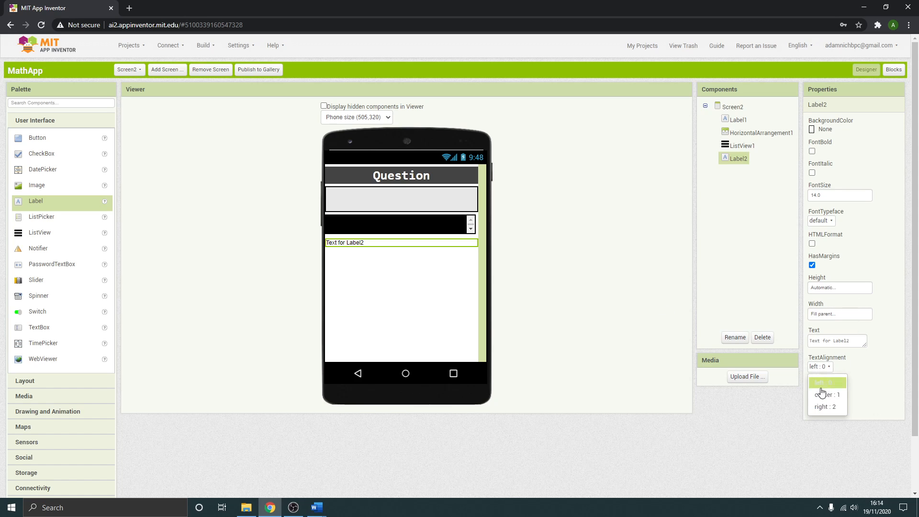
left_click(828, 382)
type("d")
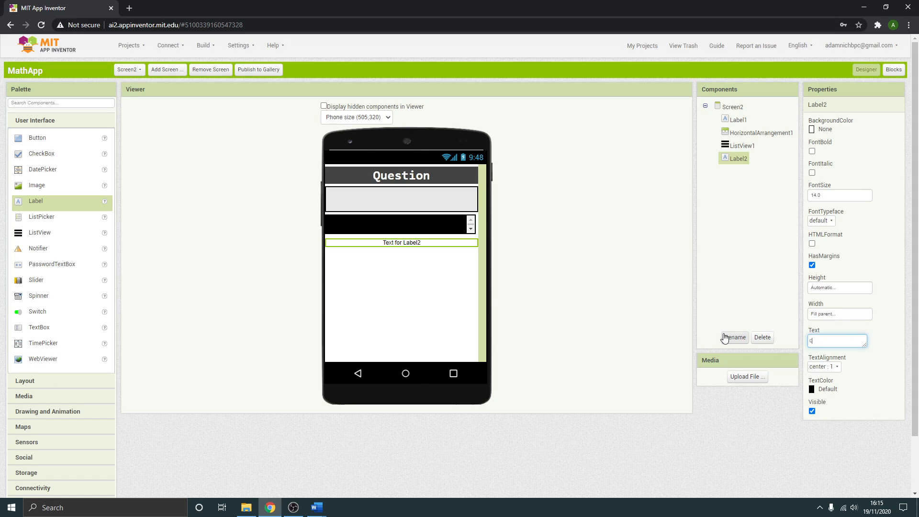
type("Correct at w")
left_click(841, 194)
type("30")
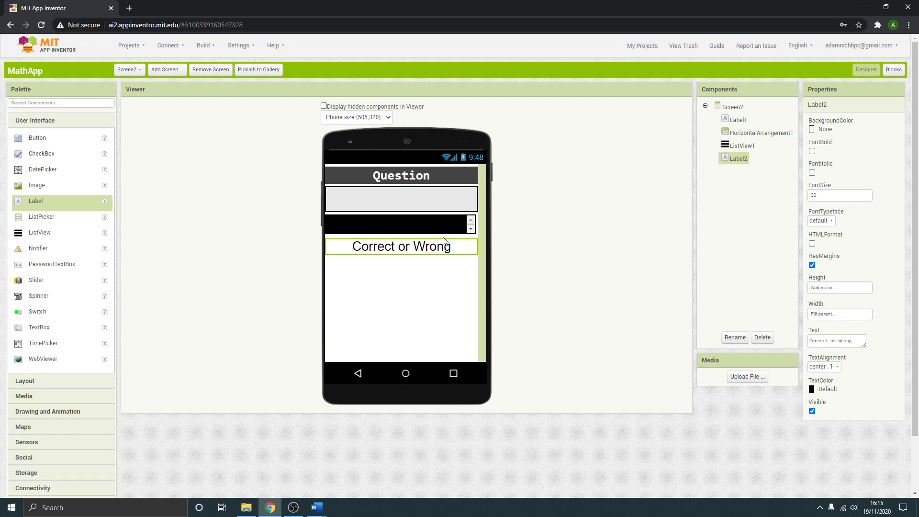
mouse_move(425, 241)
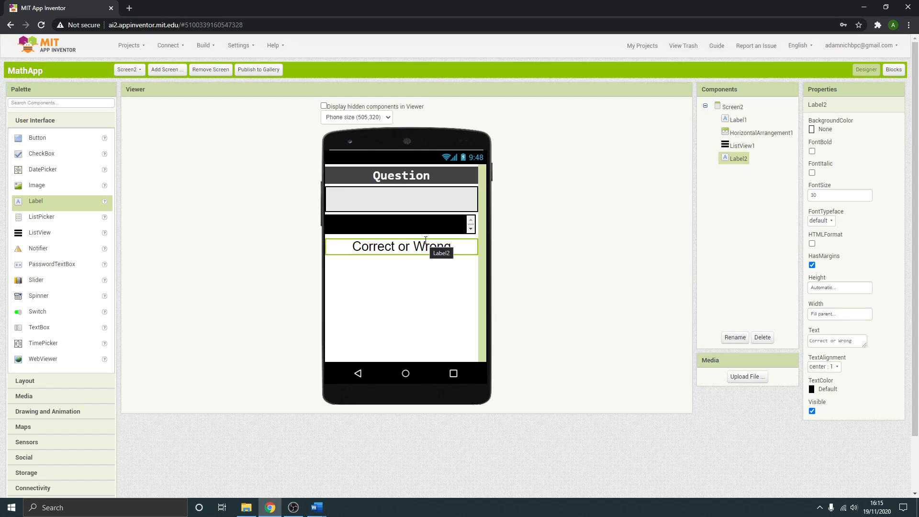
mouse_move(426, 243)
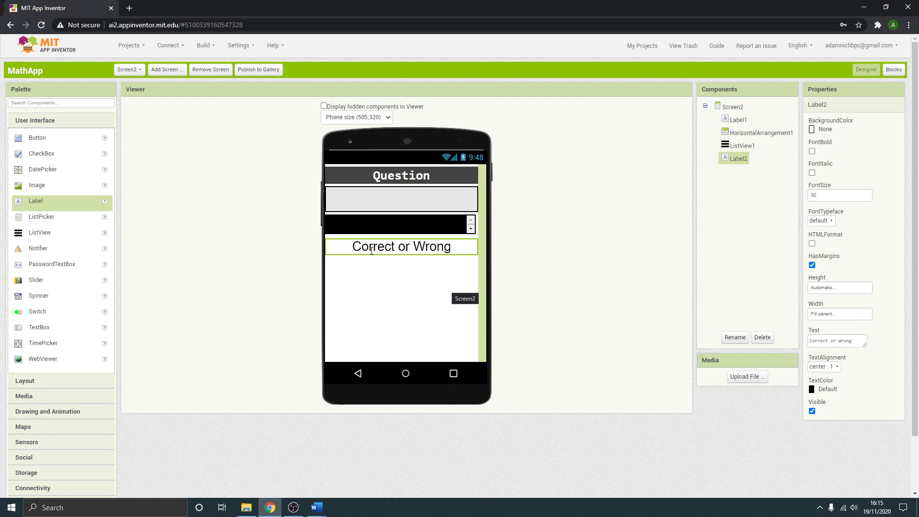
mouse_move(434, 278)
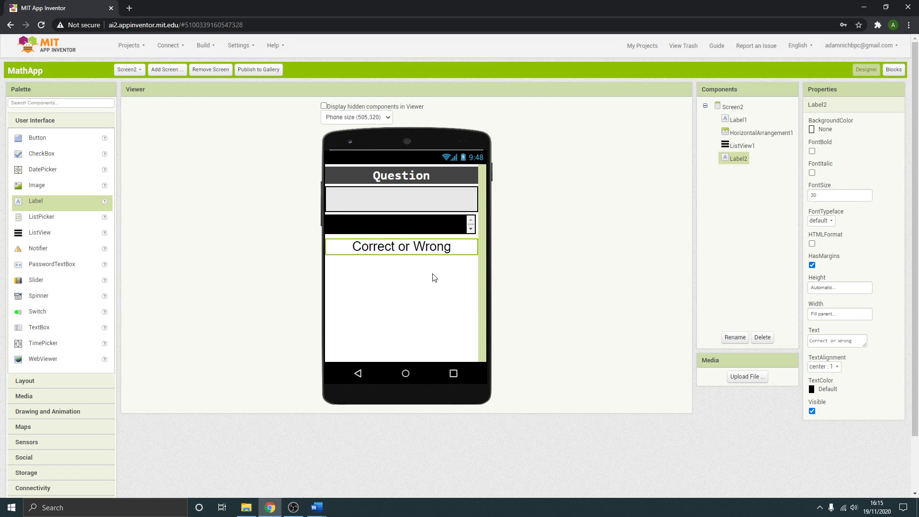
mouse_move(47, 381)
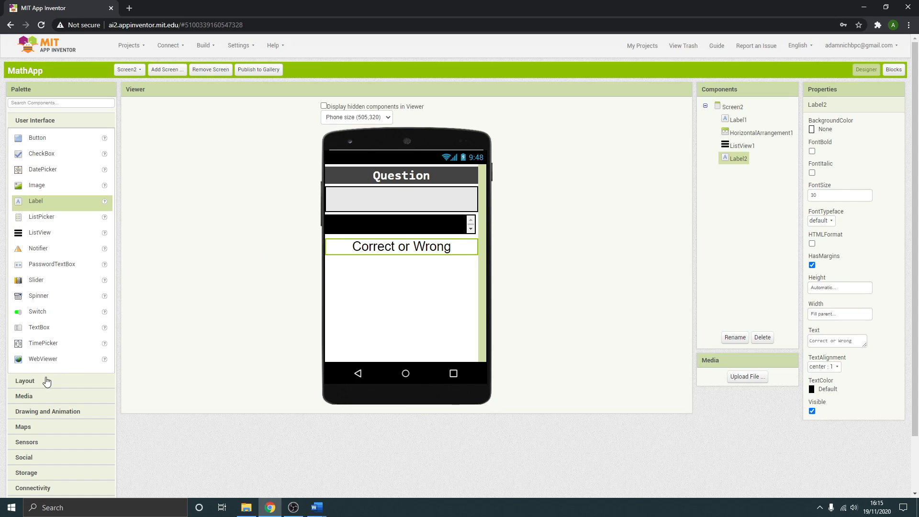
Step: Add HorizontalArrangement2 under Label2 with Fill parent width and 50-pixel height
left_click(25, 381)
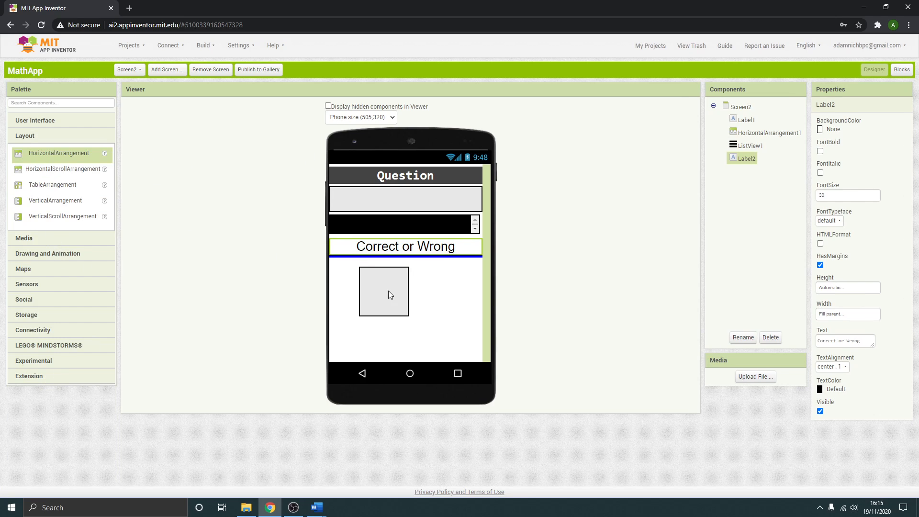
left_click(848, 313)
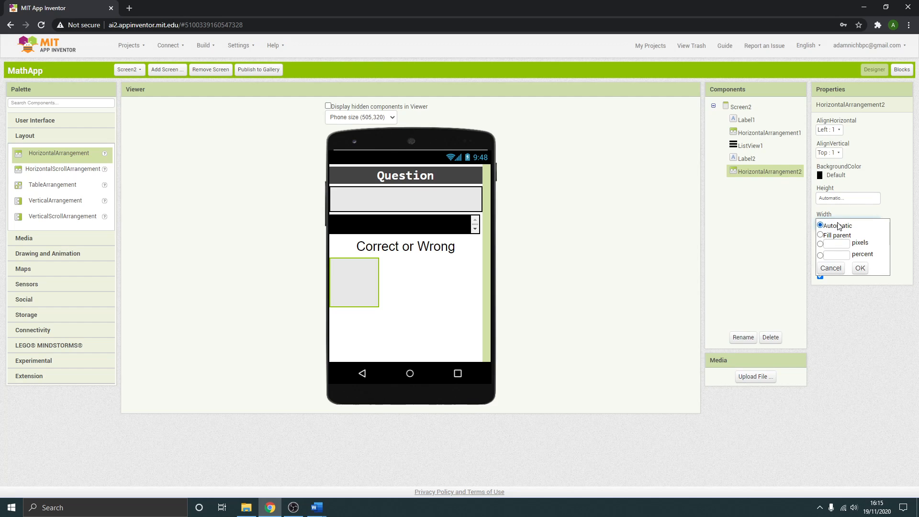
left_click(860, 269)
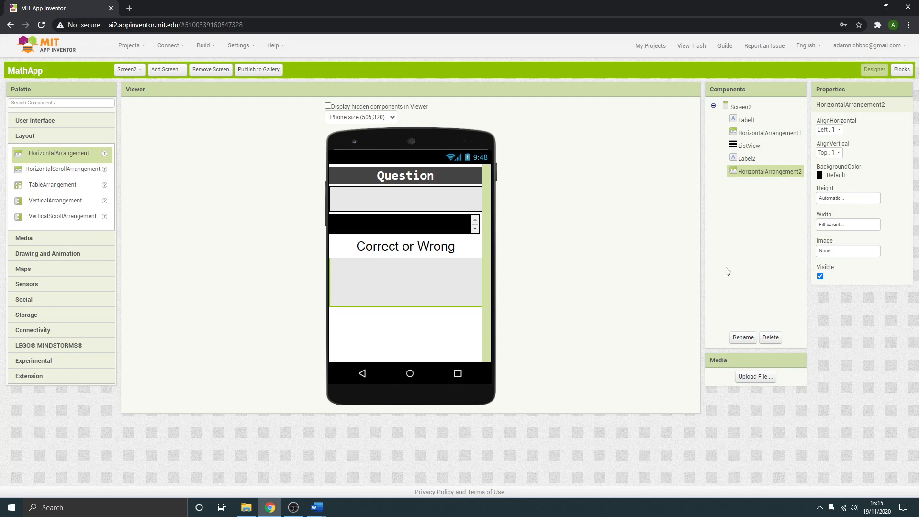
left_click(847, 198)
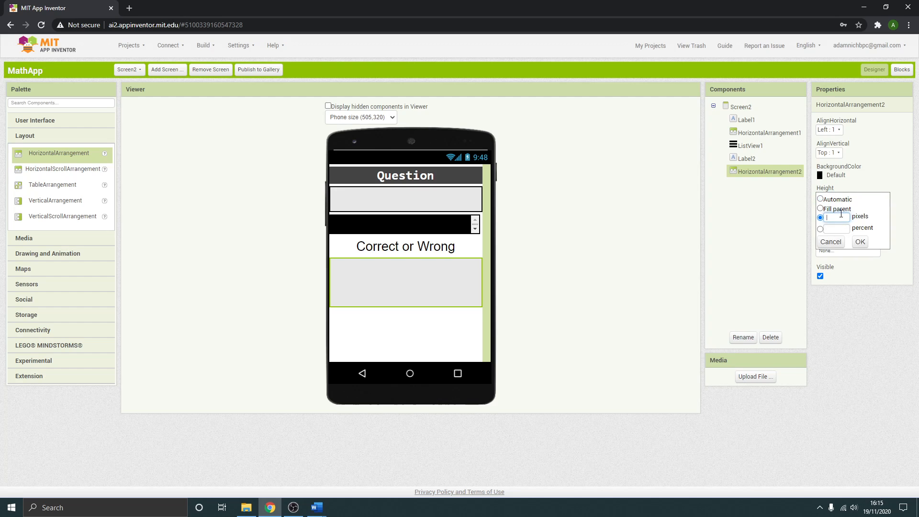
left_click(859, 241)
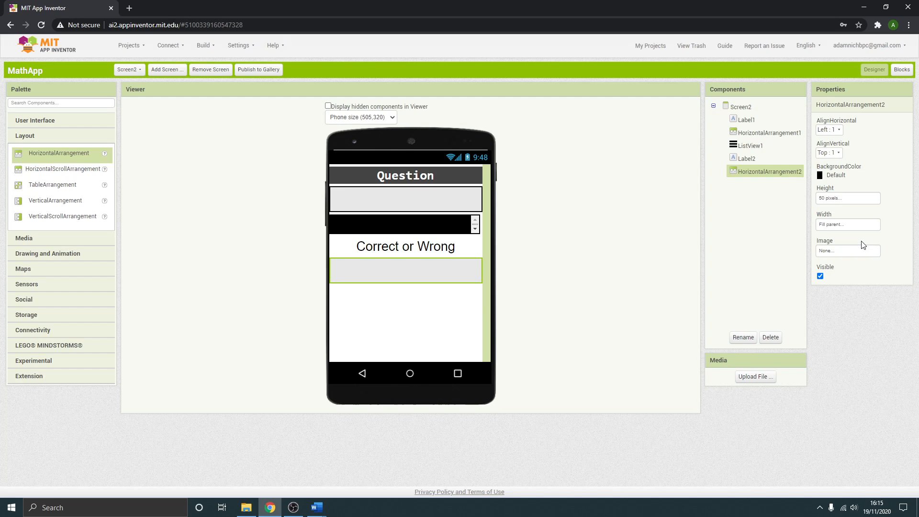
left_click(741, 106)
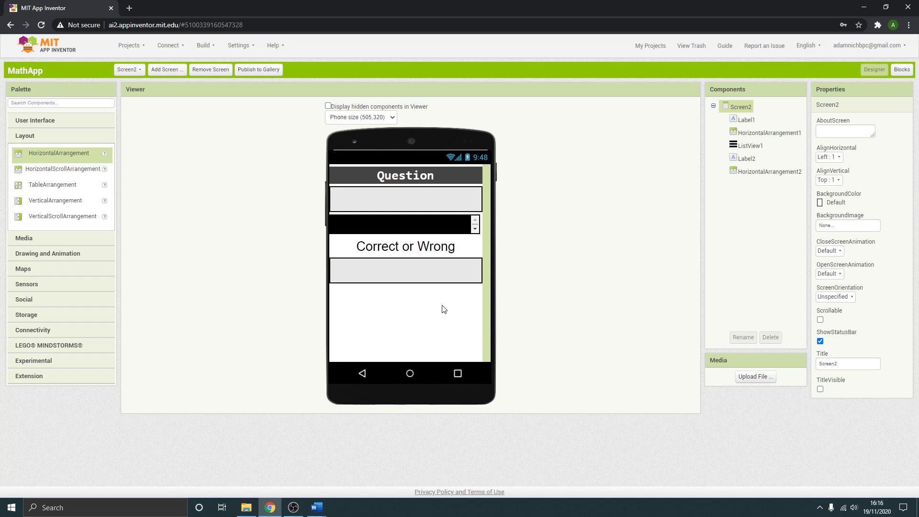
left_click(35, 120)
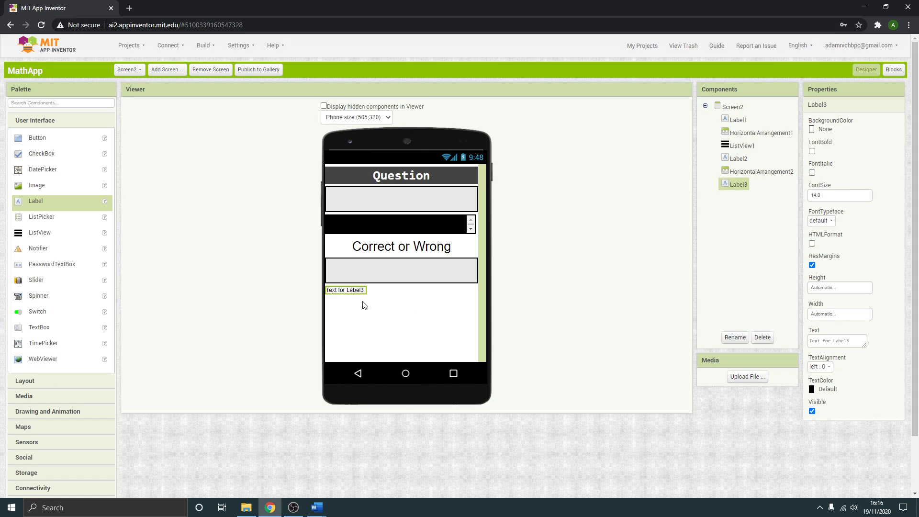
mouse_move(827, 324)
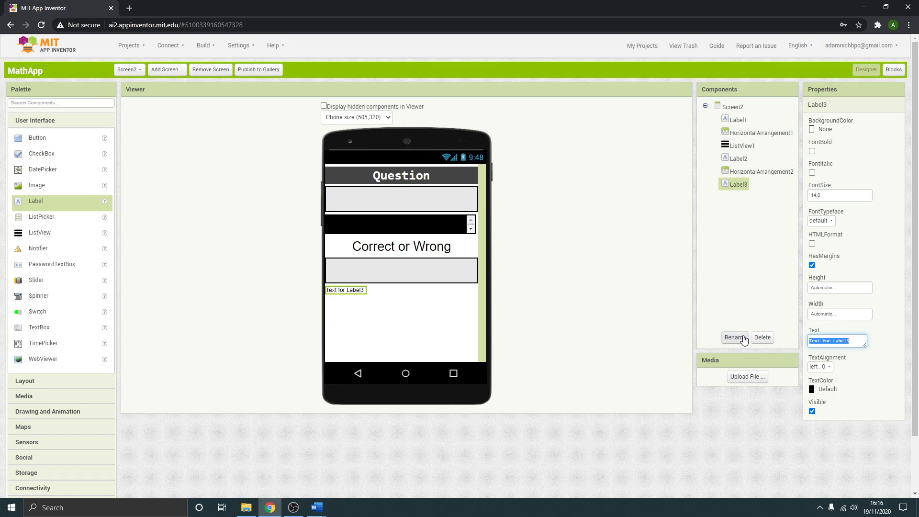
Step: Set Label3's text to 'Score', width to Fill parent, and alignment to center
type("Score")
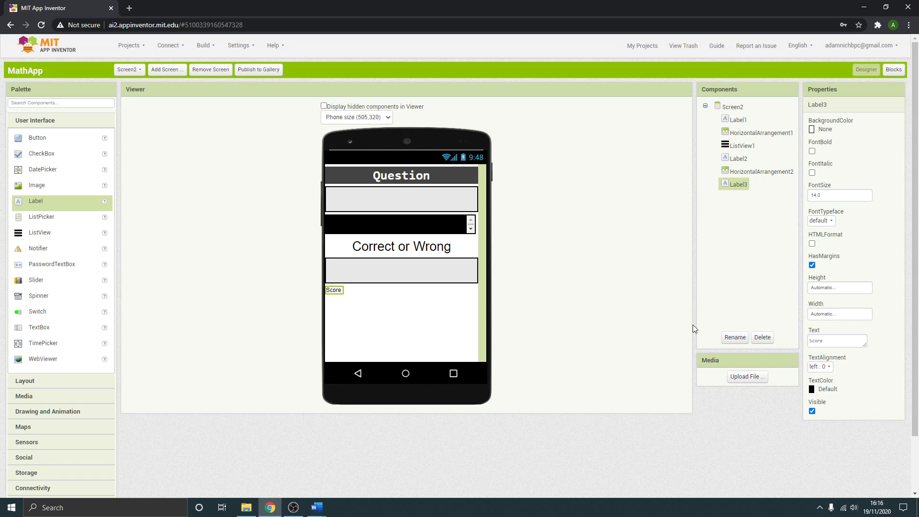
left_click(840, 314)
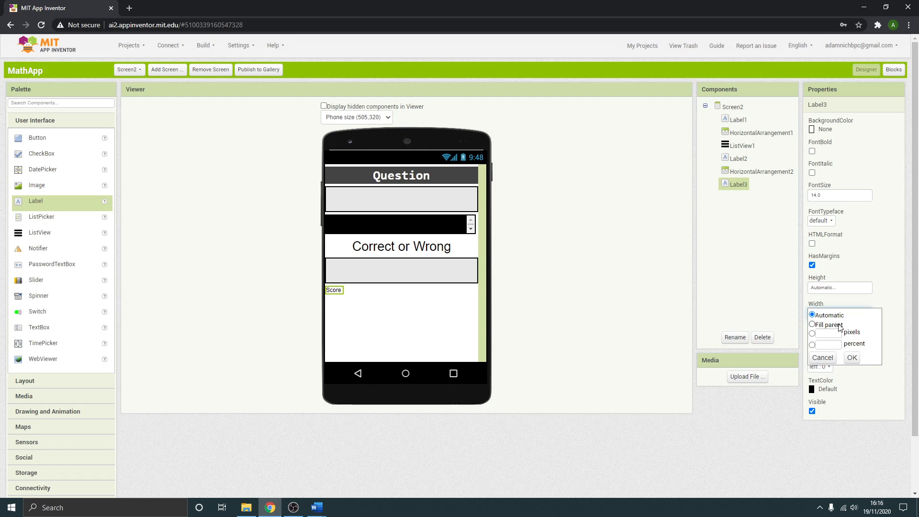
left_click(851, 358)
type("30")
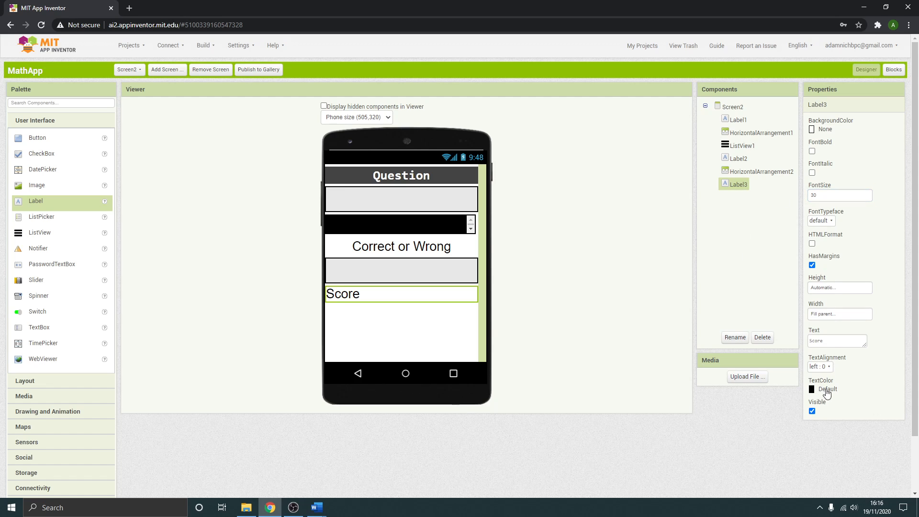
left_click(837, 341)
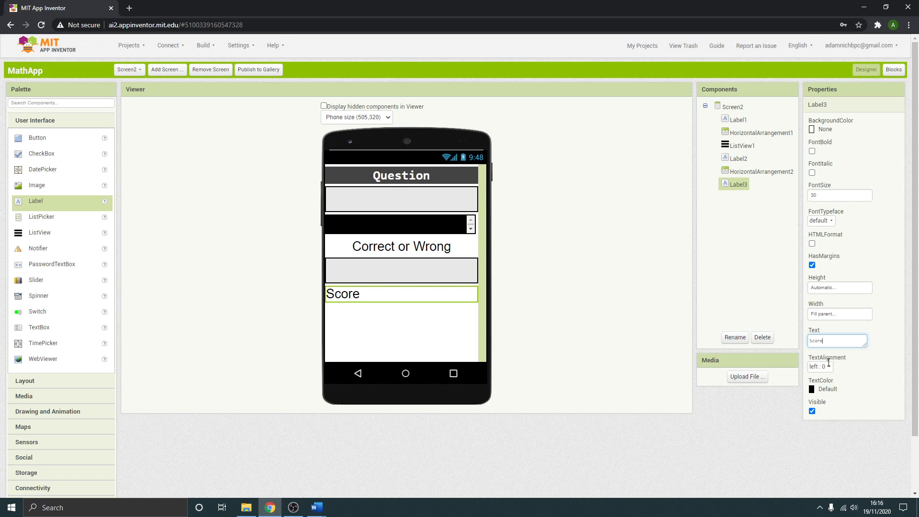
left_click(823, 367)
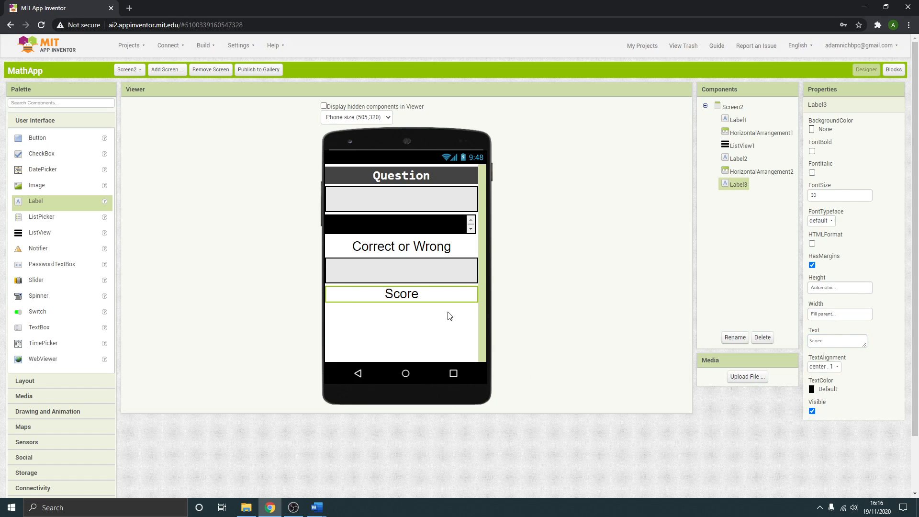
left_click(734, 106)
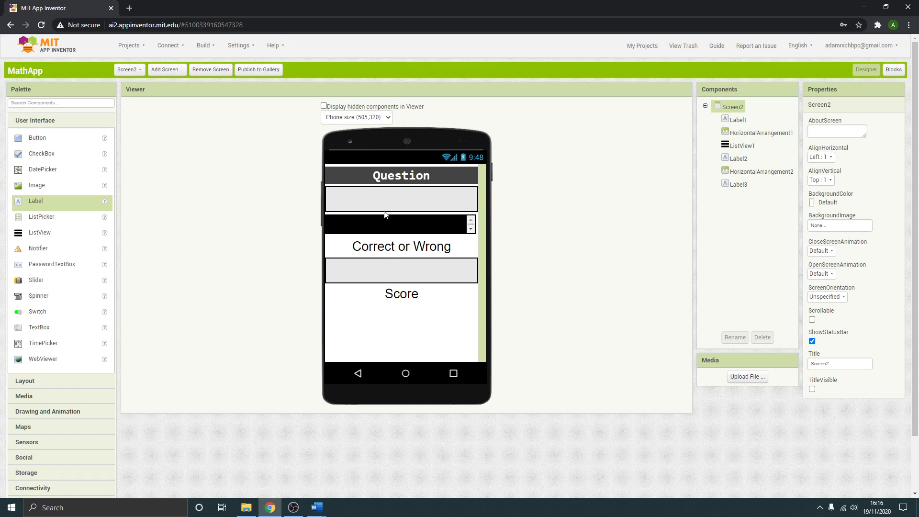
mouse_move(413, 288)
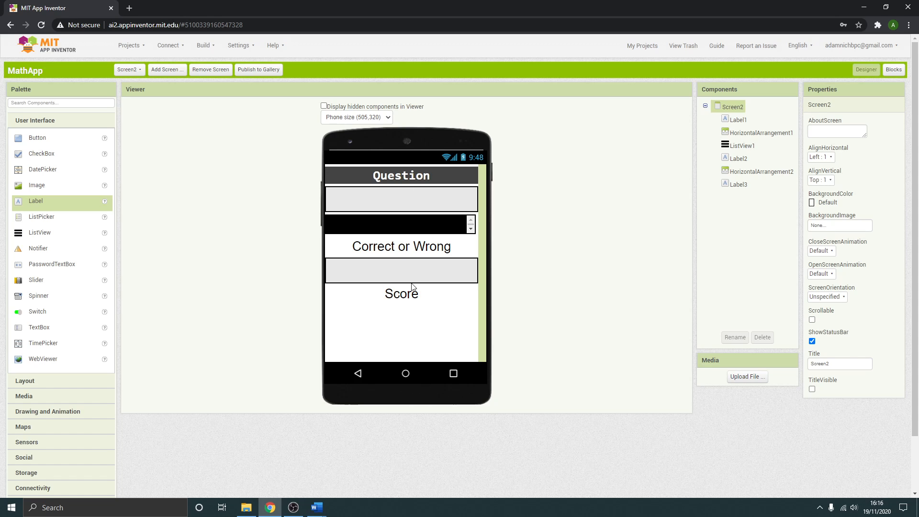
mouse_move(408, 209)
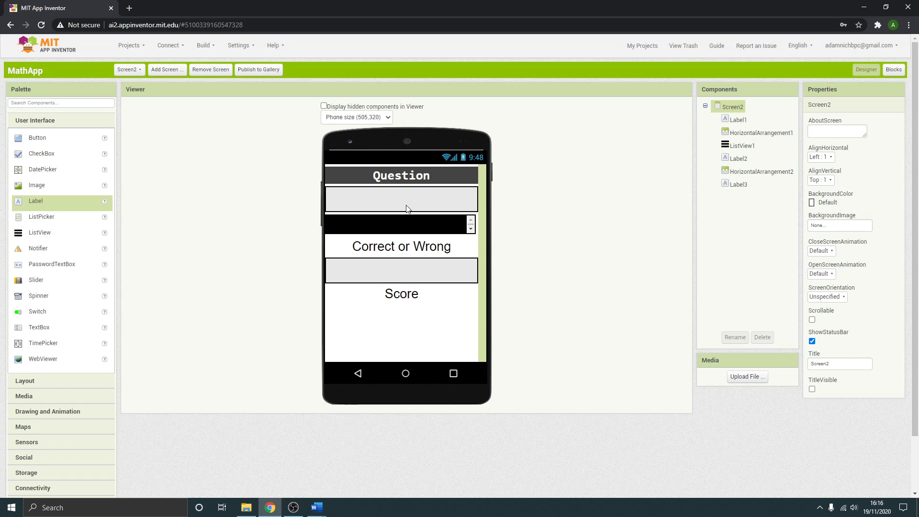
mouse_move(407, 352)
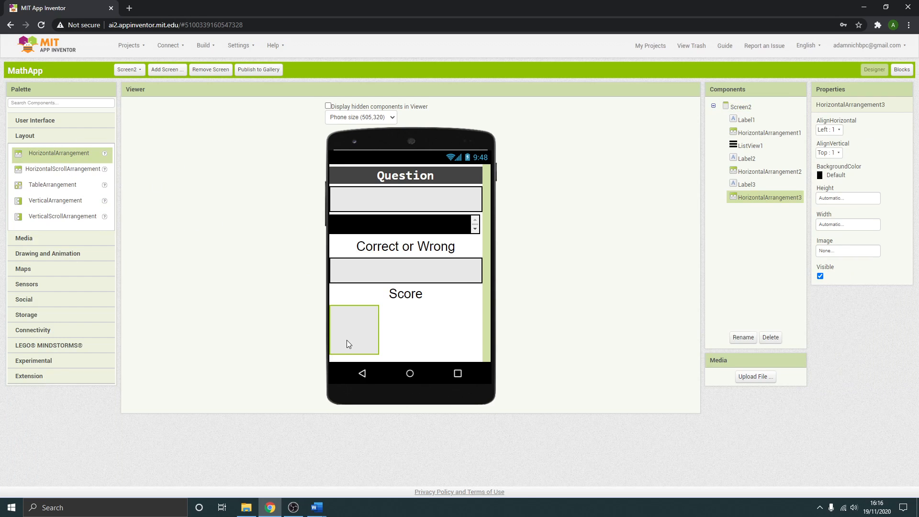
Step: Set HorizontalArrangement3's height to 50 pixels, then reselect Screen2
left_click(848, 198)
type("50")
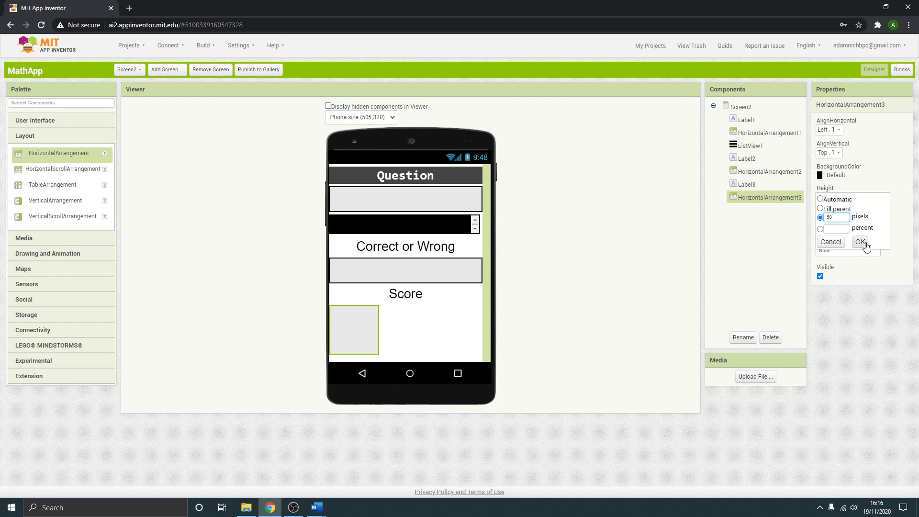
left_click(861, 241)
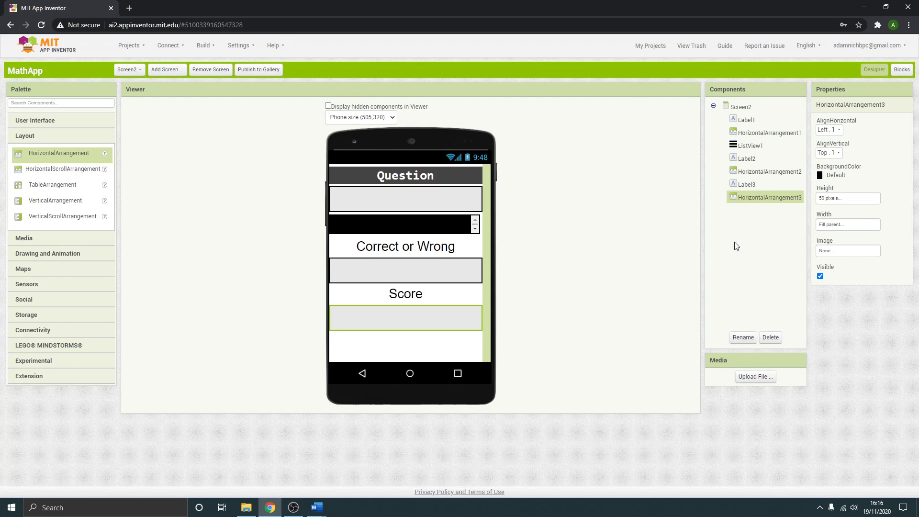
mouse_move(624, 242)
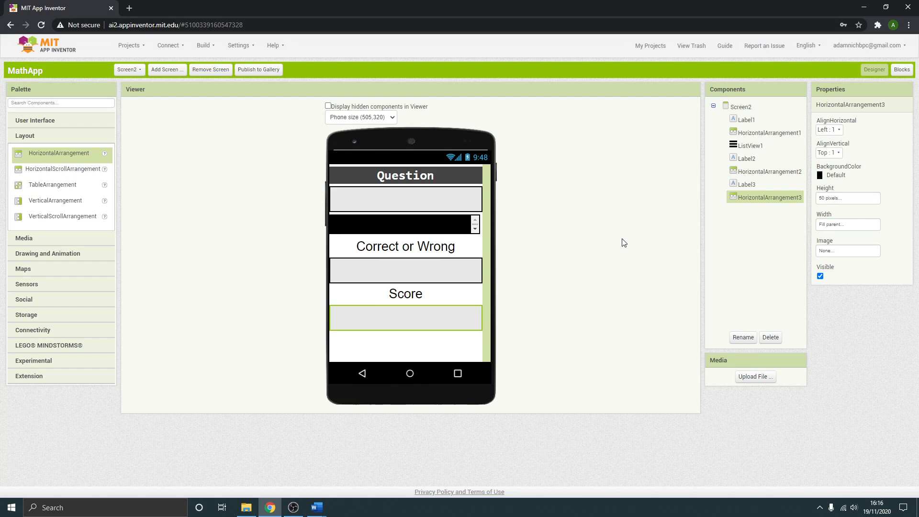
mouse_move(416, 331)
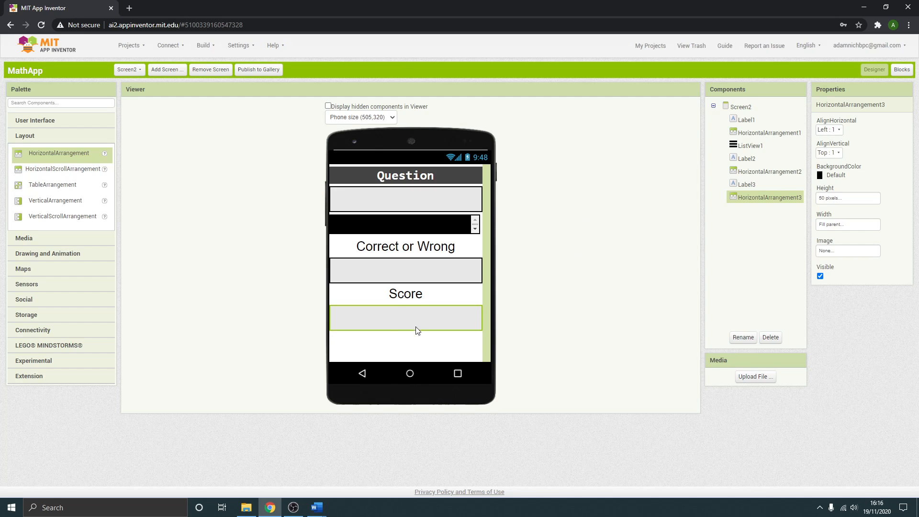
left_click(741, 106)
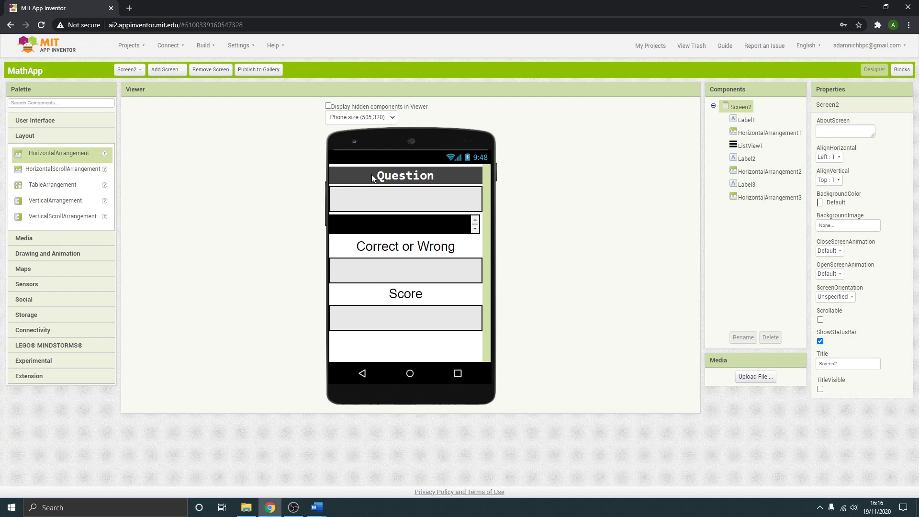
mouse_move(356, 211)
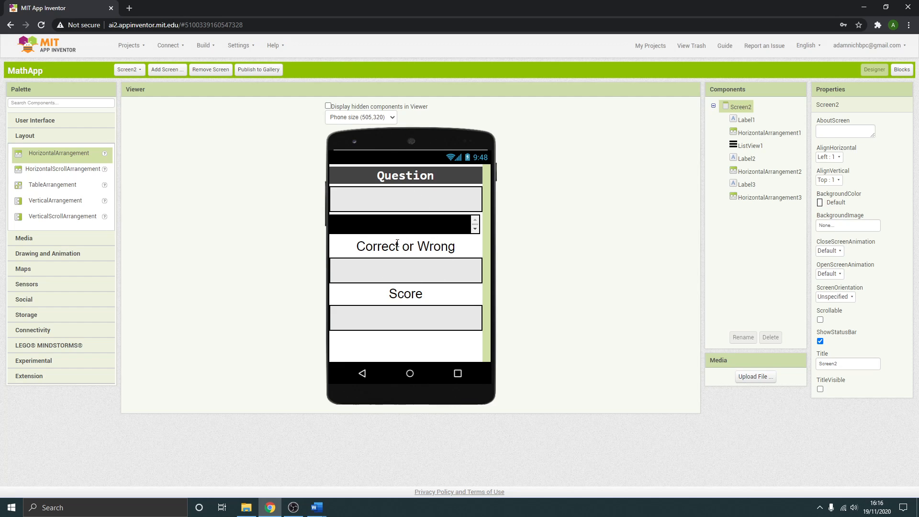
mouse_move(365, 335)
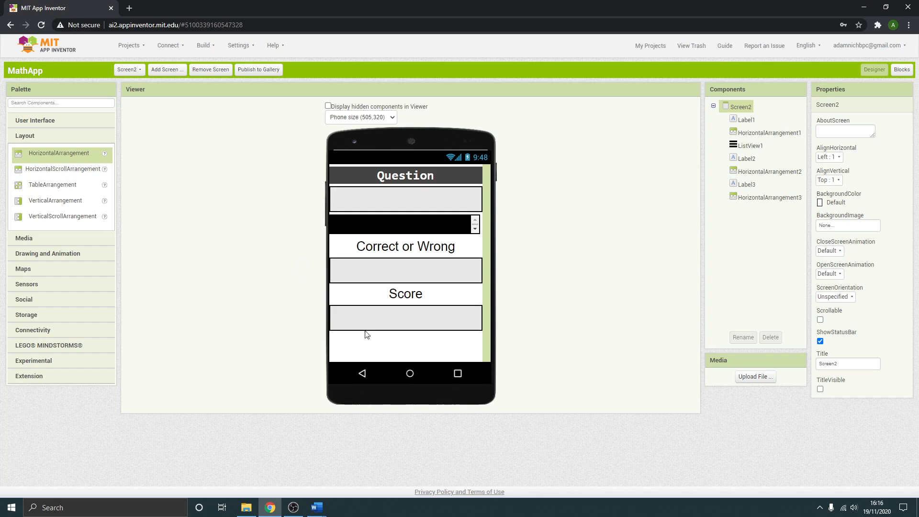
left_click(35, 120)
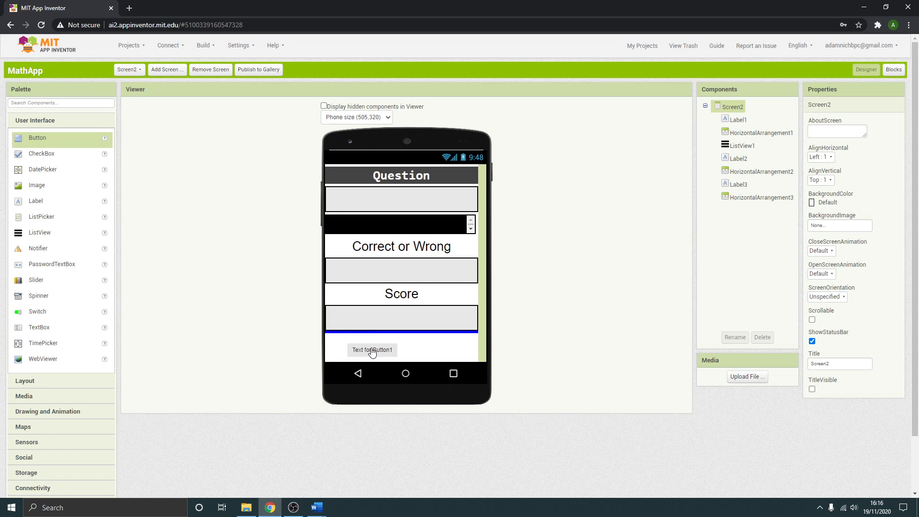
Step: Add Button1 below the rows and change its text to 'Go to level 2'
left_click(373, 350)
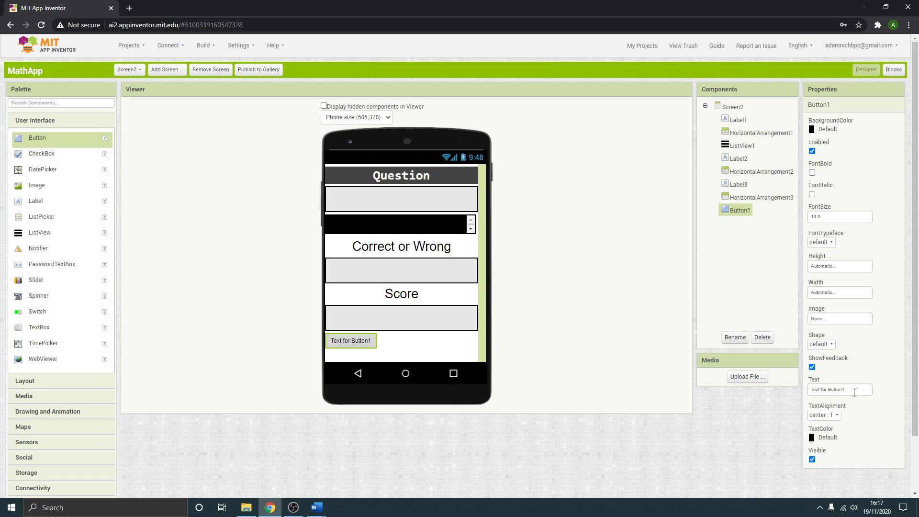
triple_click(839, 389)
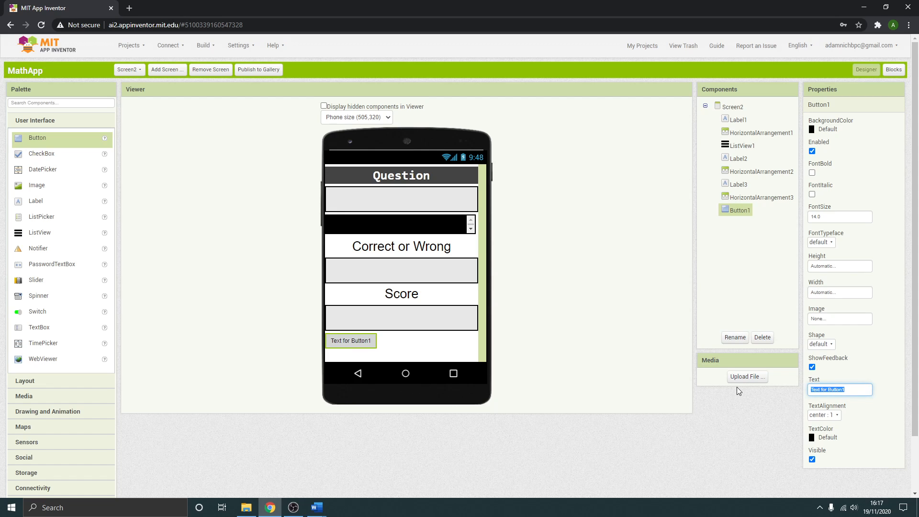
type("Go to")
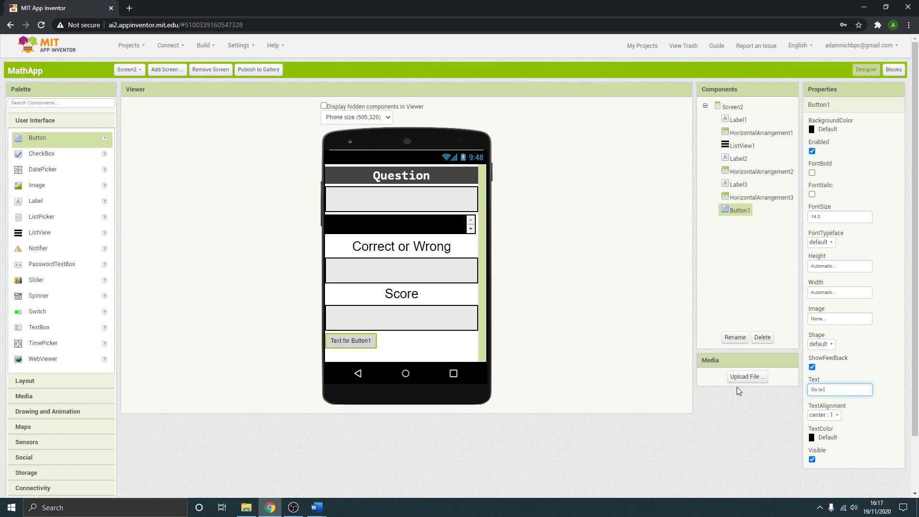
type("level 2")
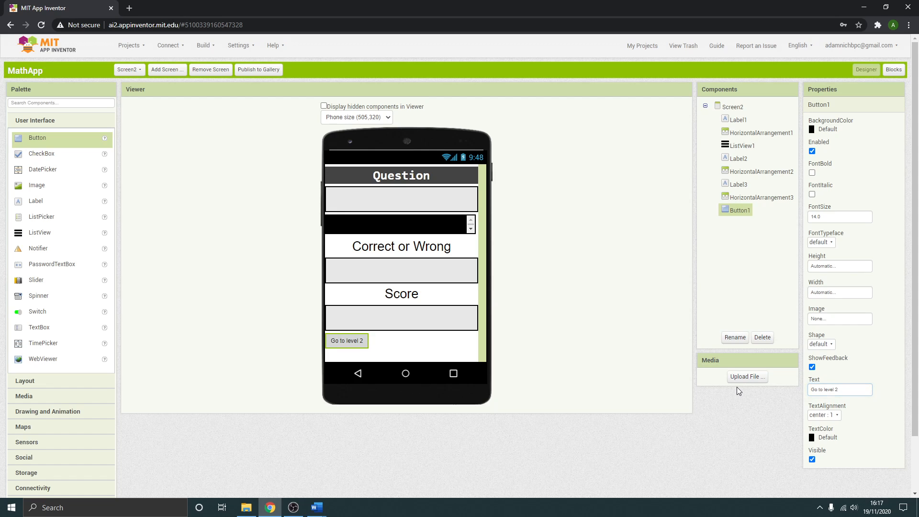
mouse_move(399, 399)
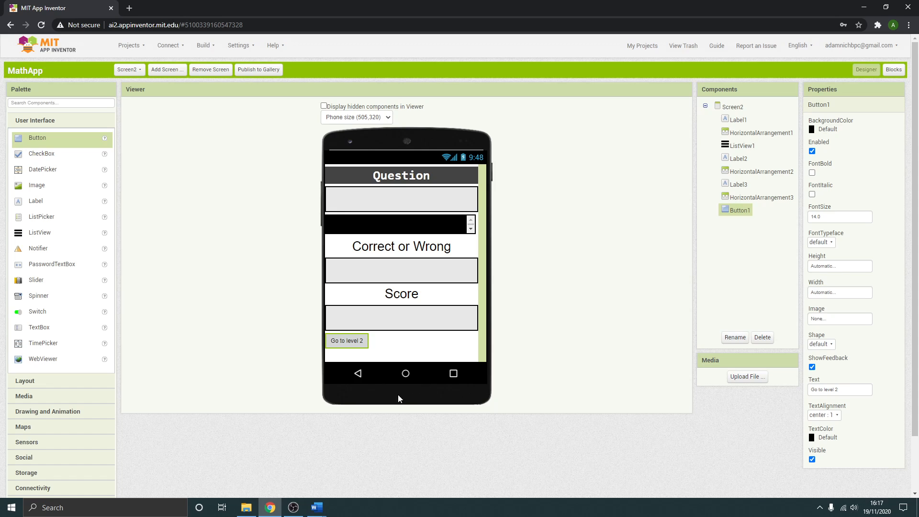
mouse_move(321, 342)
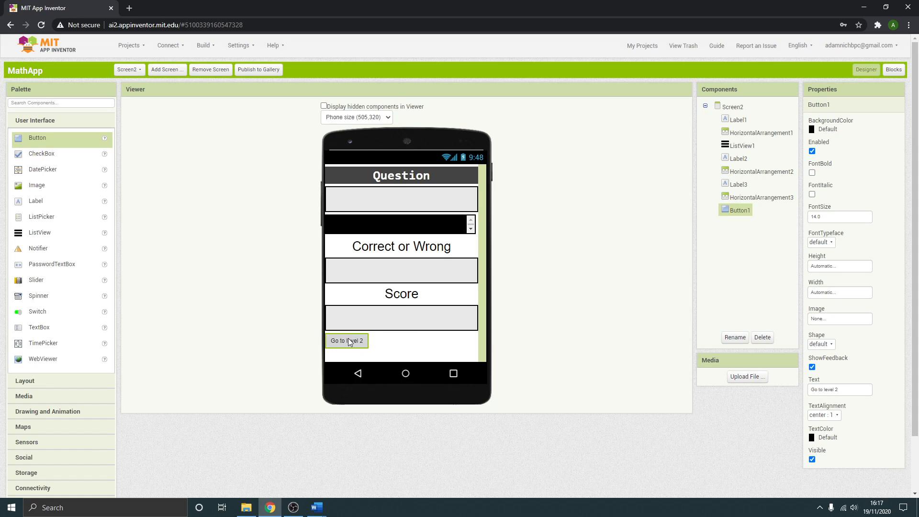
mouse_move(130, 258)
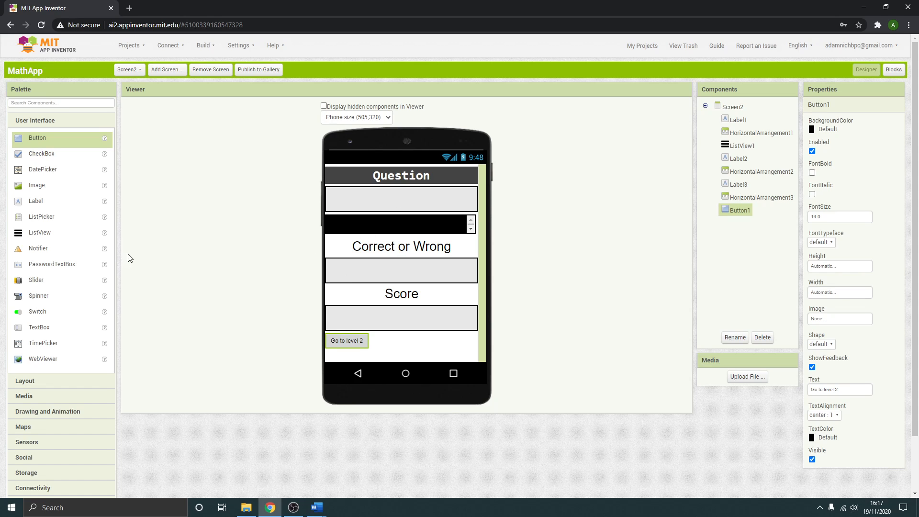
mouse_move(49, 384)
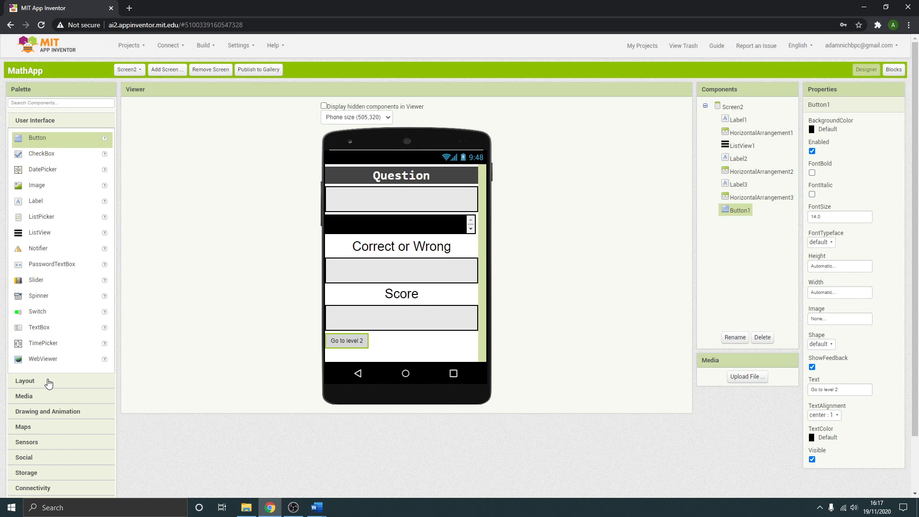
Step: Add HorizontalArrangement4 with 50-pixel height and Fill parent width
left_click(25, 380)
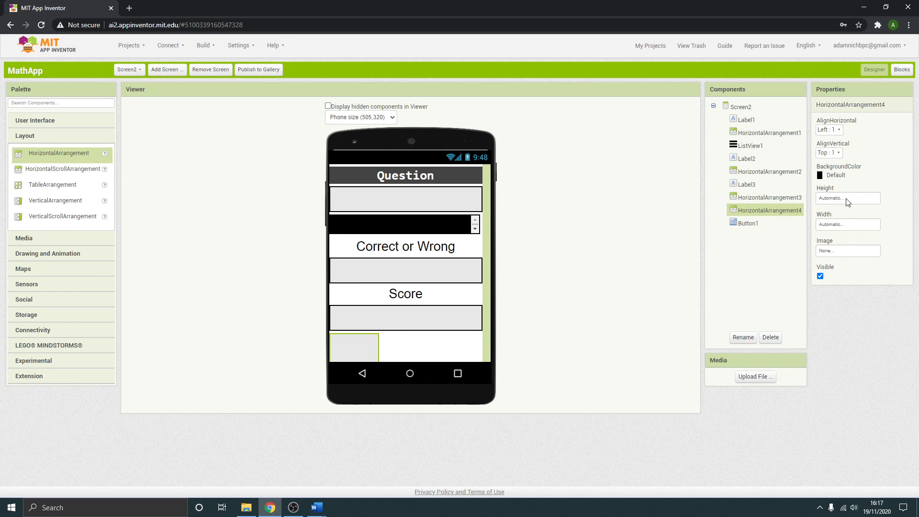
left_click(847, 198)
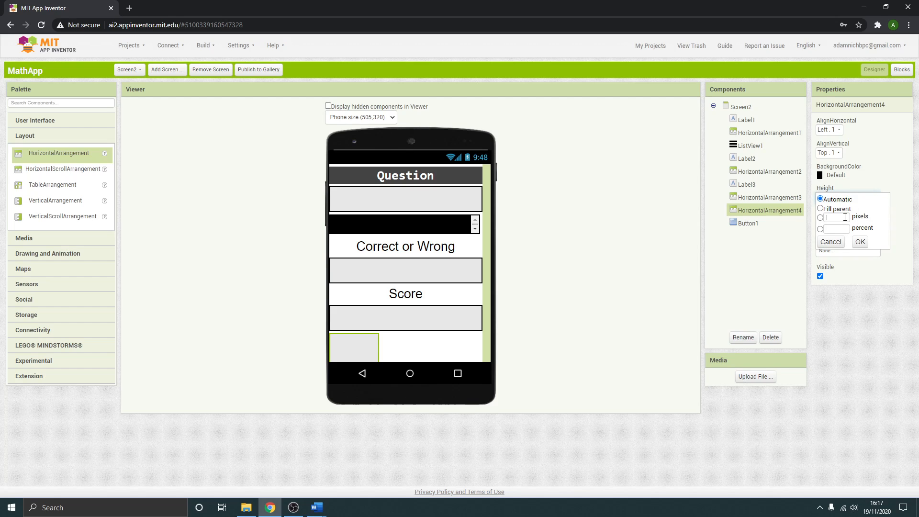
left_click(860, 242)
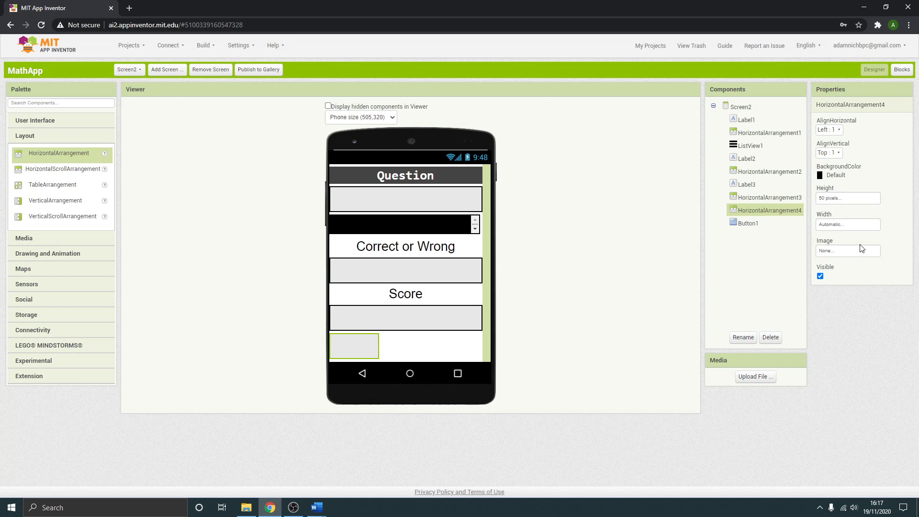
mouse_move(838, 204)
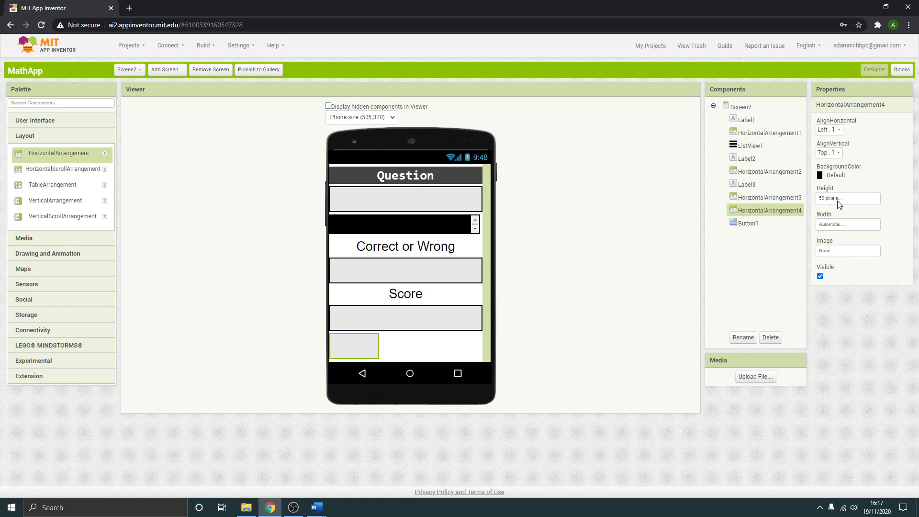
left_click(848, 224)
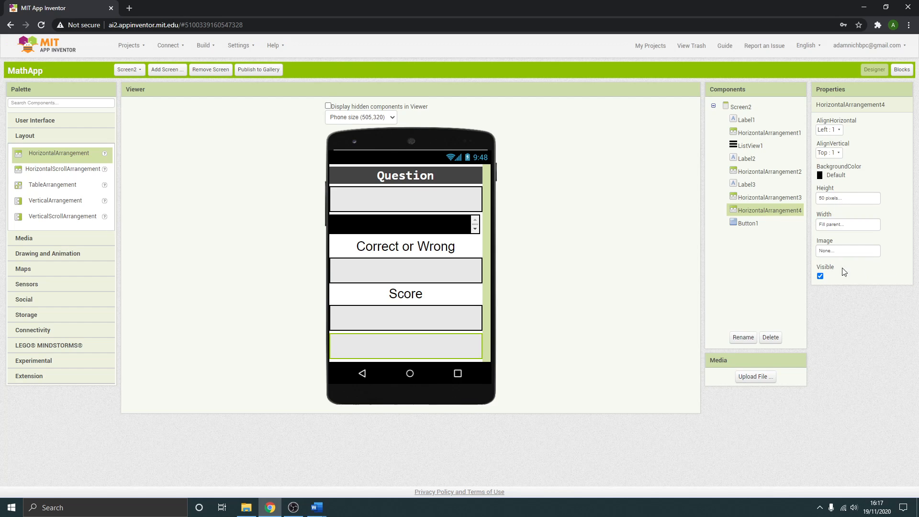
Step: Move Button1 into HorizontalArrangement4 and center it within the row
left_click(748, 223)
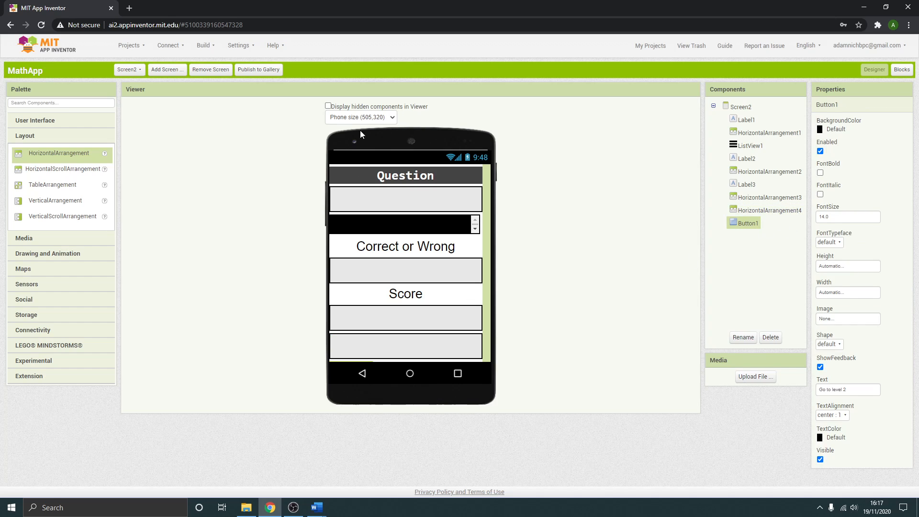
left_click(360, 117)
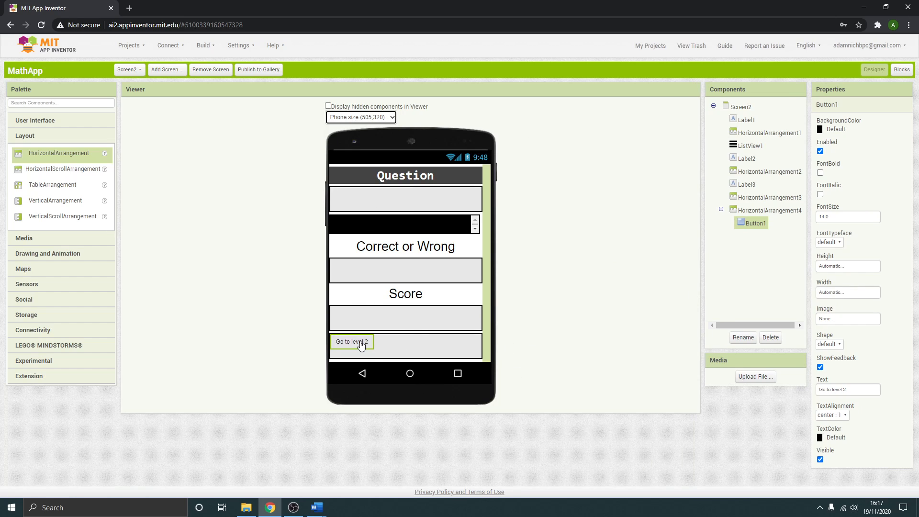
mouse_move(837, 310)
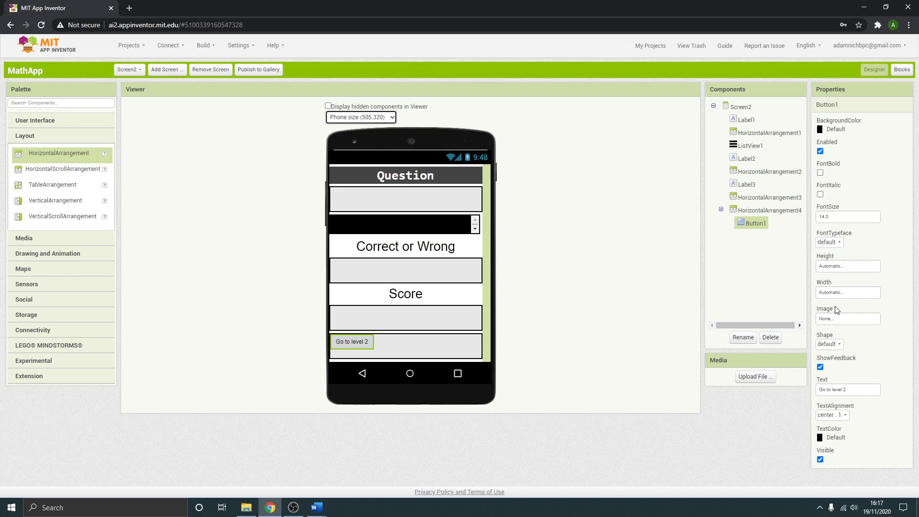
left_click(770, 210)
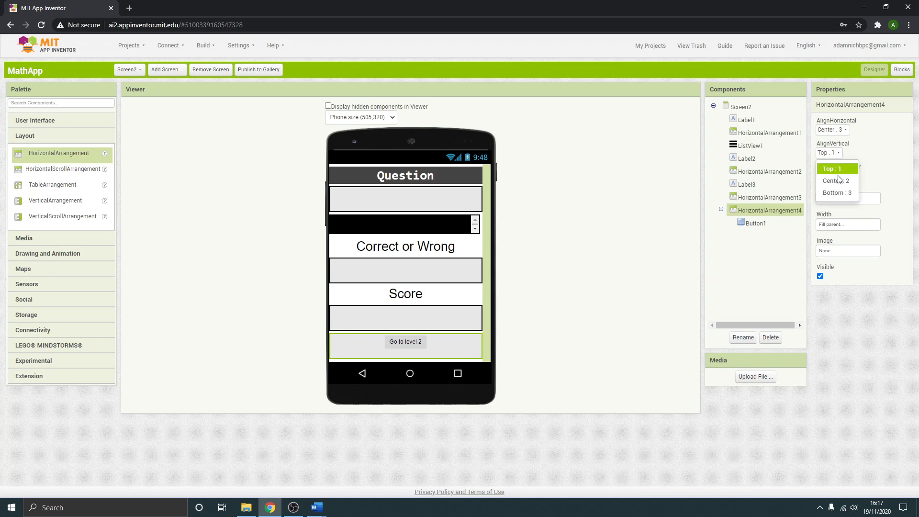
left_click(834, 181)
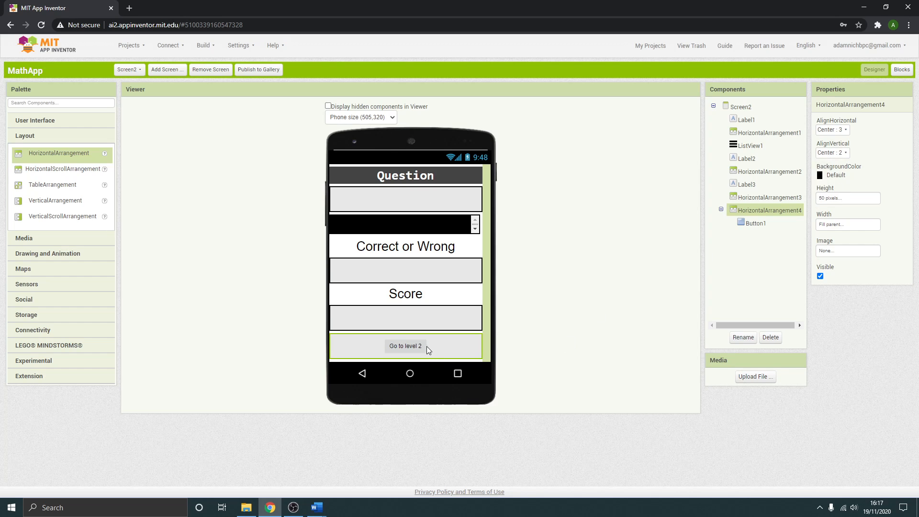
mouse_move(366, 275)
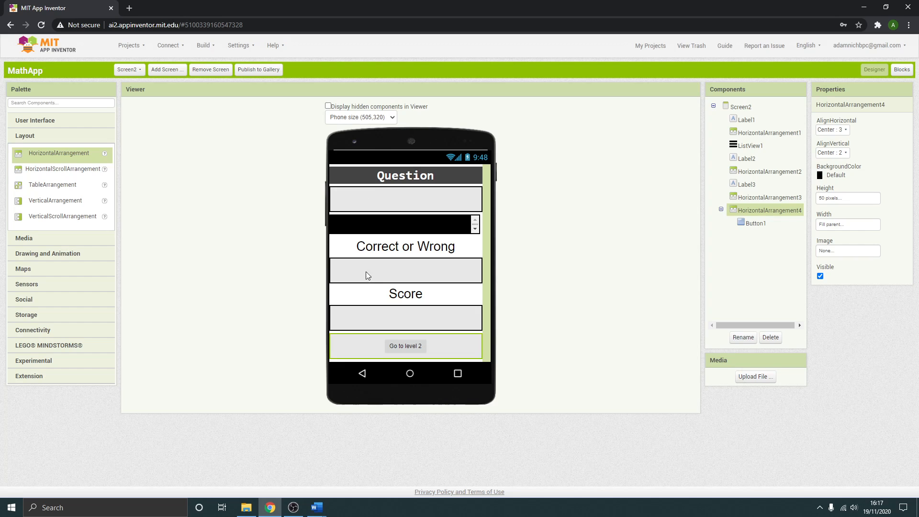
mouse_move(413, 169)
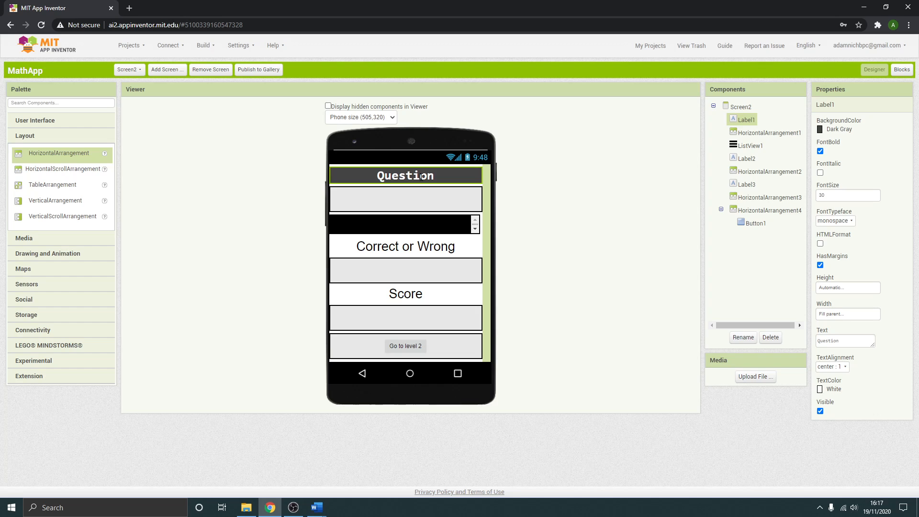
mouse_move(564, 195)
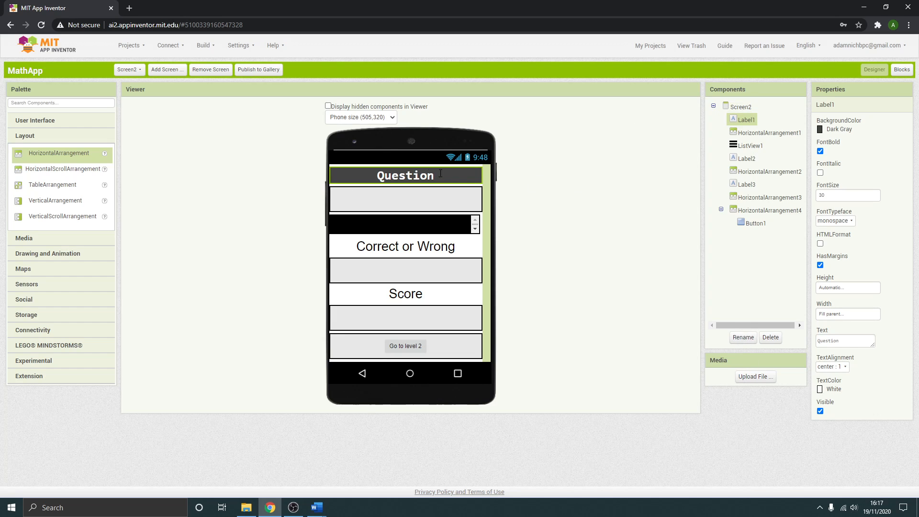
Step: Rename Label1 to QuestionNumLabel
left_click(743, 338)
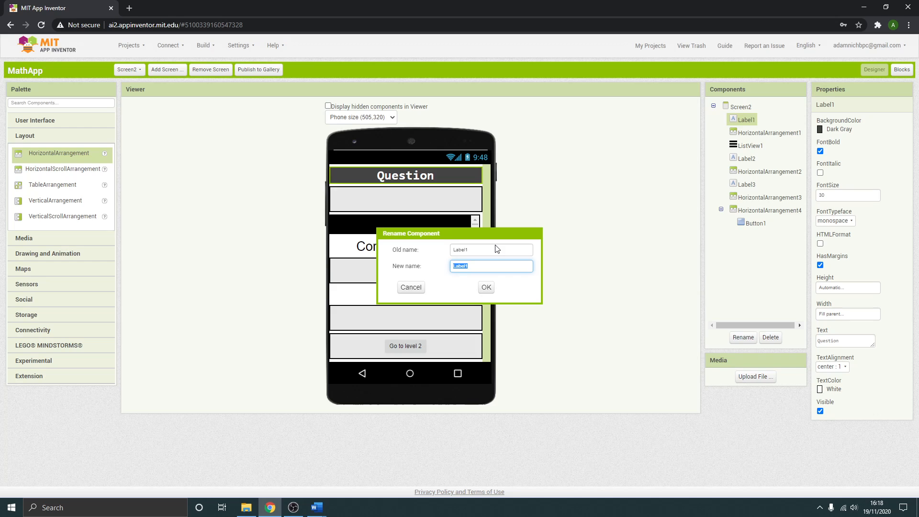
type("QuestionNumLa")
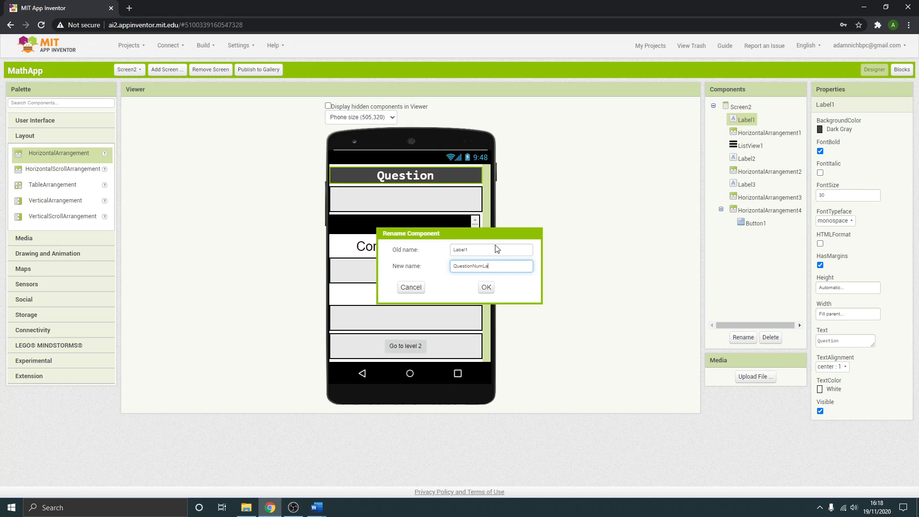
left_click(485, 287)
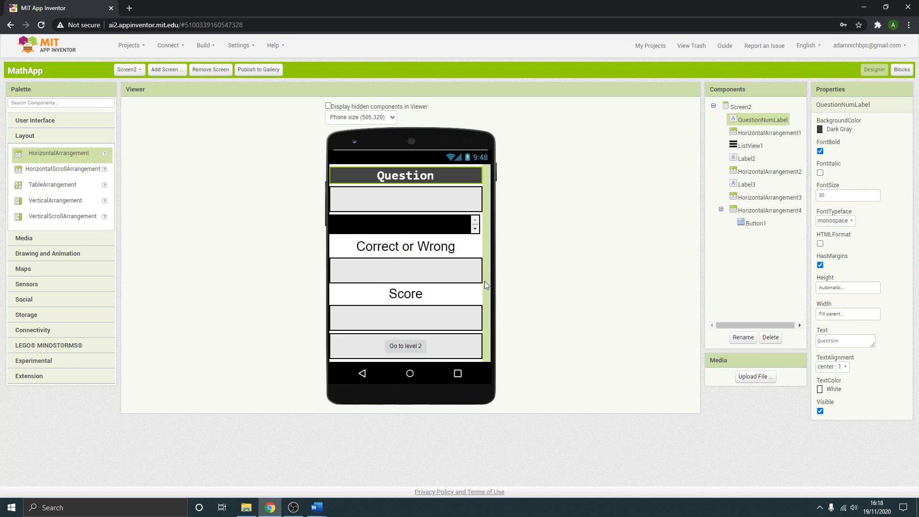
Step: Rename ListView1 to QuestionList
left_click(751, 146)
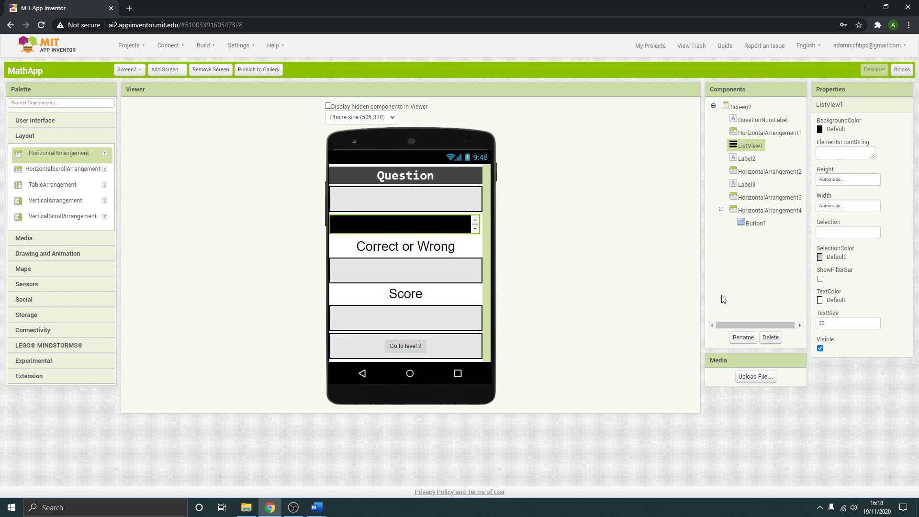
left_click(742, 337)
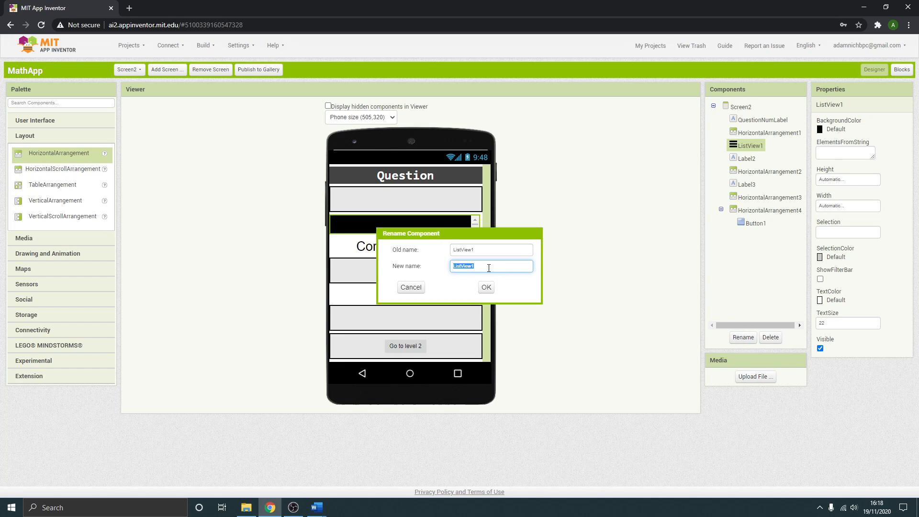
type("QuestionList")
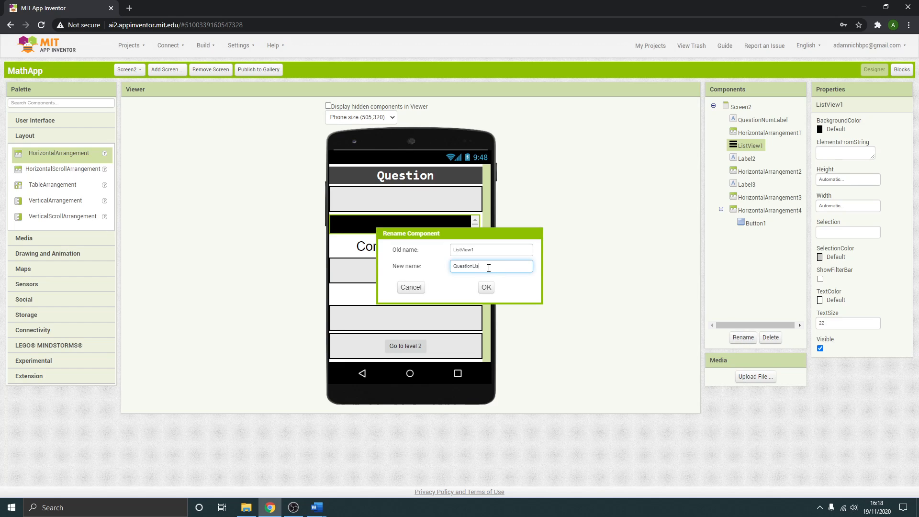
left_click(485, 288)
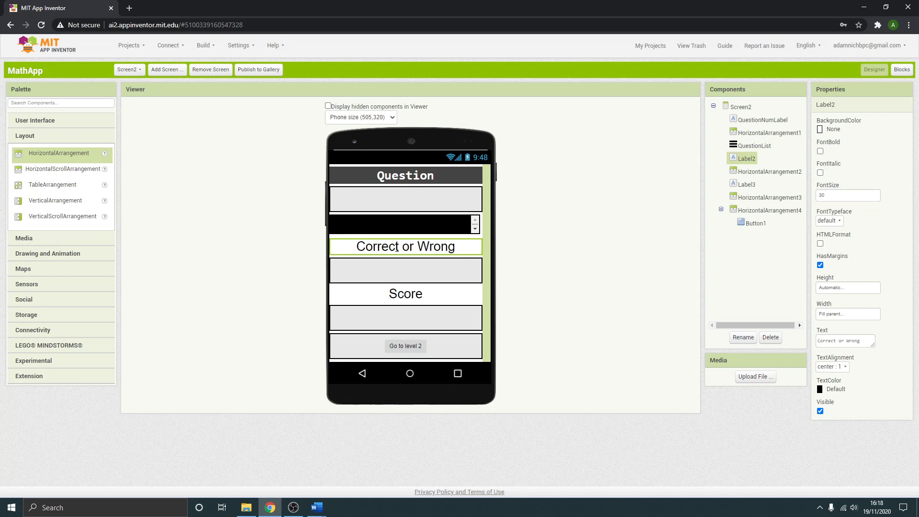
Step: Rename Label2 to CorrectWrong and Label3 to ScoreLabel
left_click(743, 337)
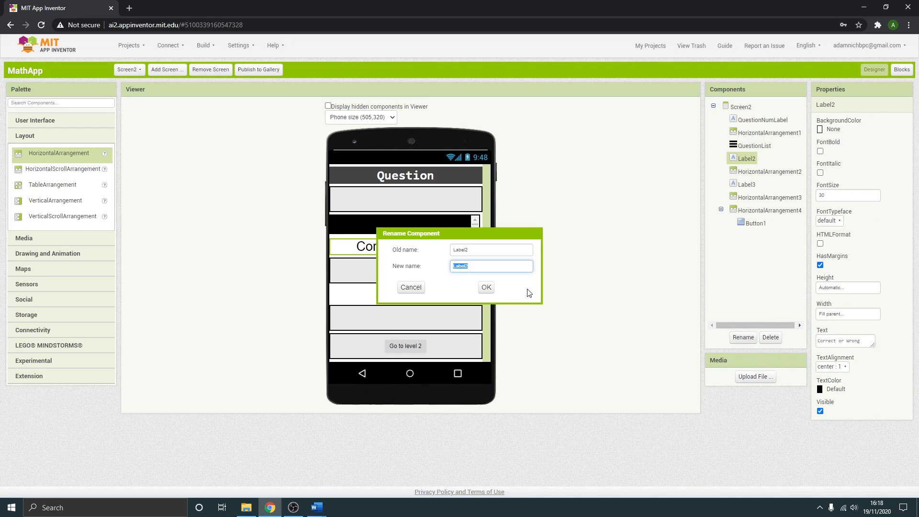
type("CorrectWr")
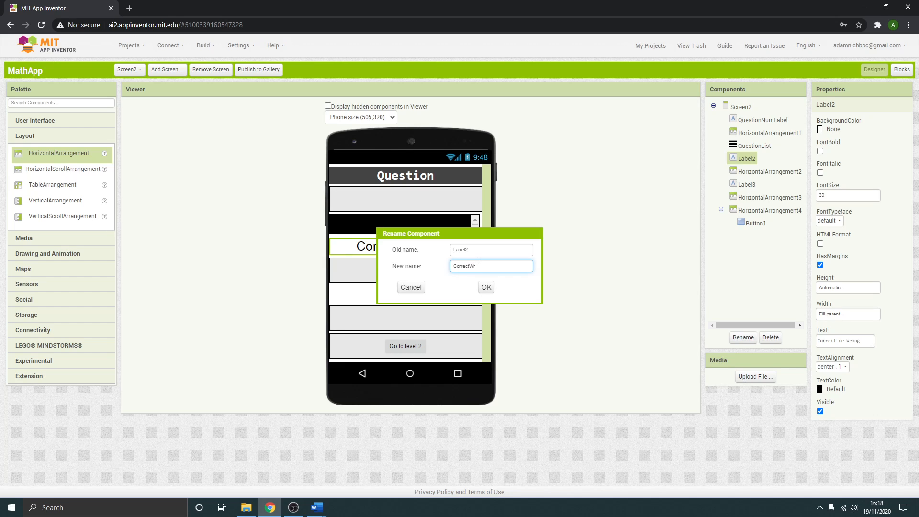
left_click(485, 287)
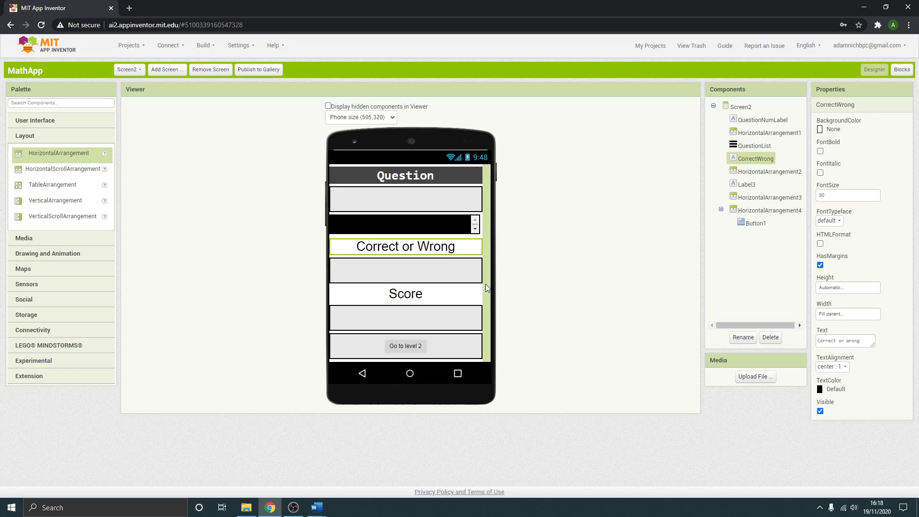
left_click(743, 337)
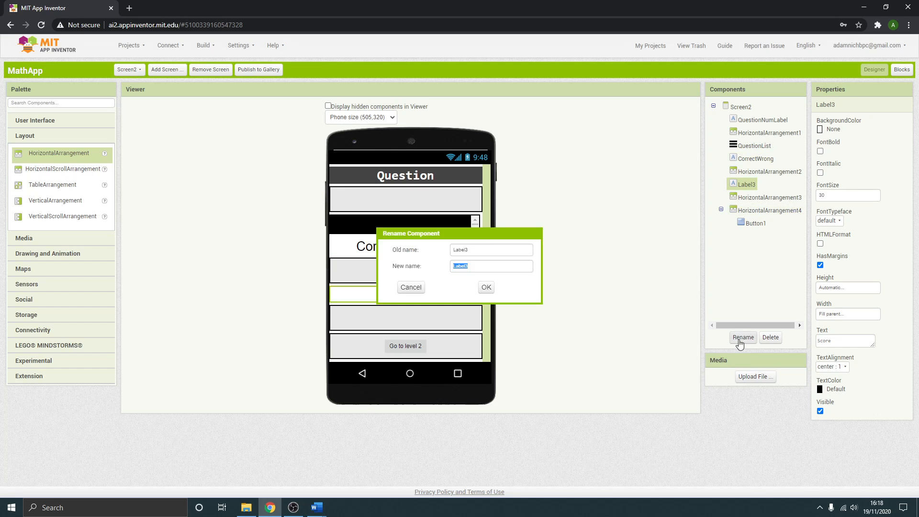
type("ScoreLa")
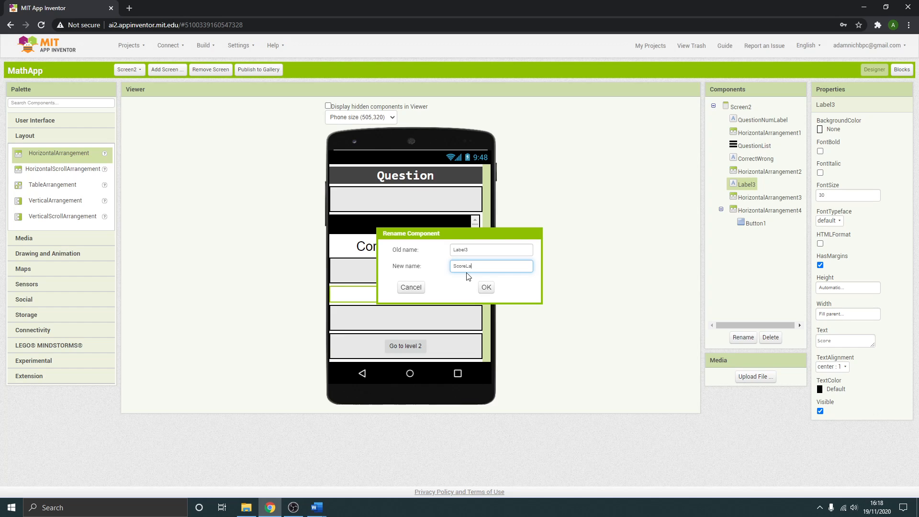
left_click(486, 287)
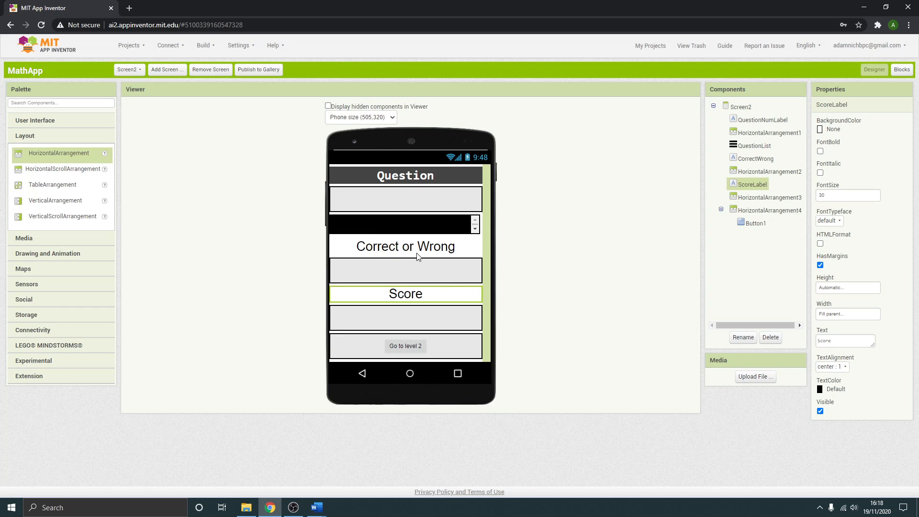
Step: Extend the label name to CorrectWrongLabel, rename Button1 to Level2, and reselect the label
left_click(742, 337)
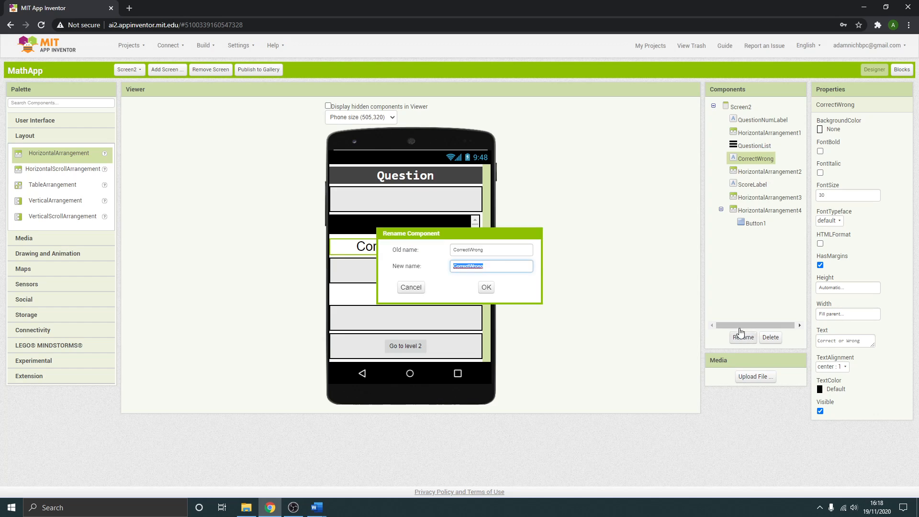
type("Label")
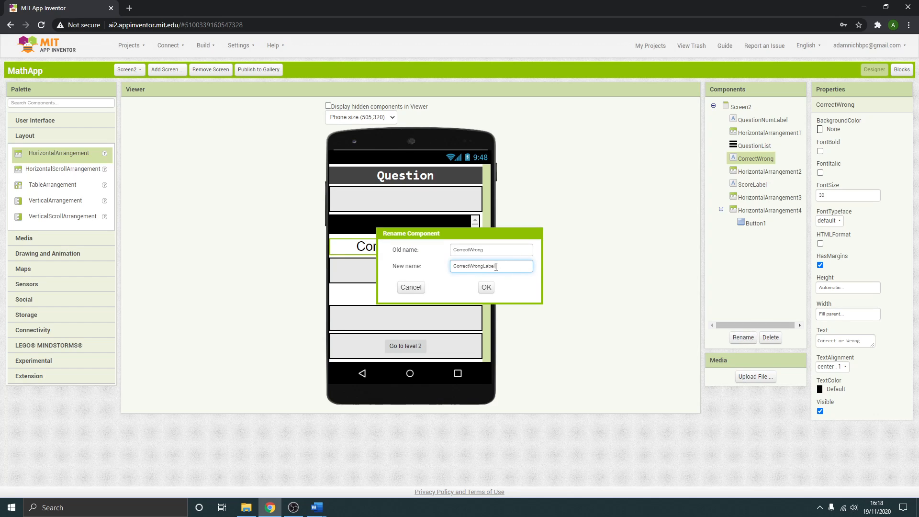
left_click(485, 288)
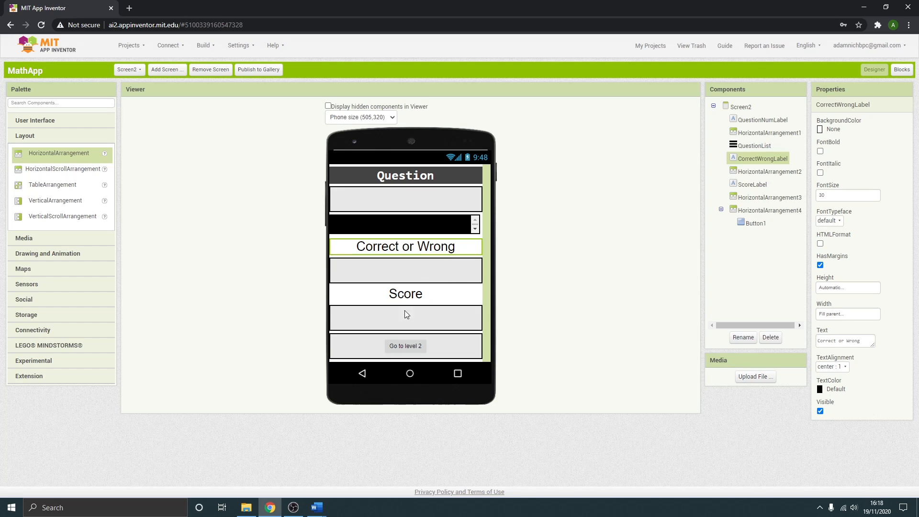
left_click(743, 337)
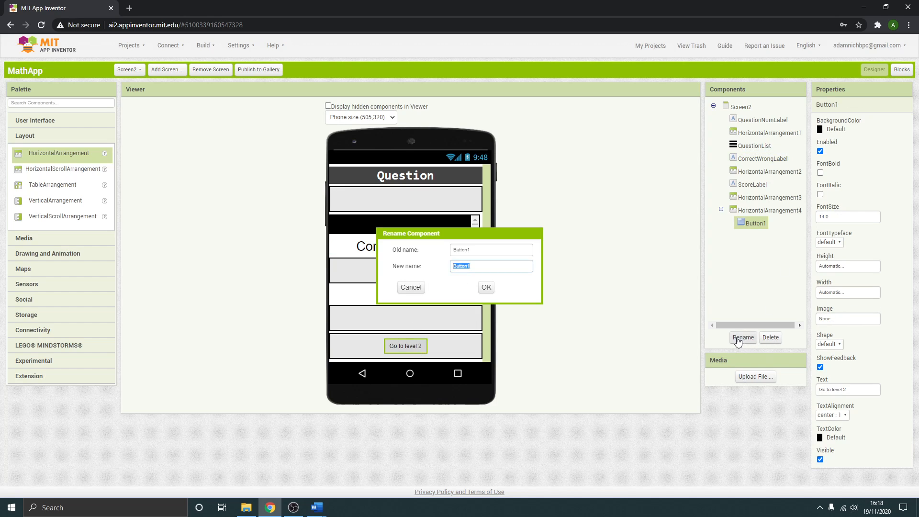
type("Level")
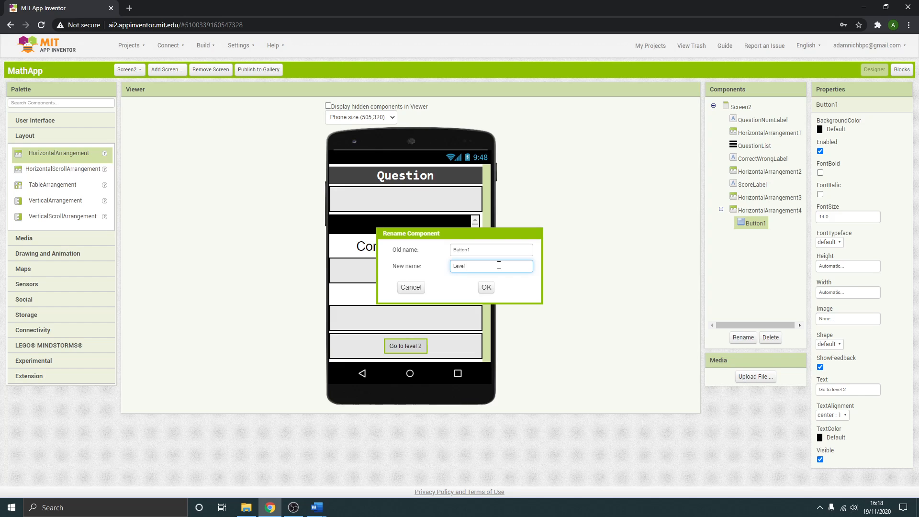
left_click(486, 287)
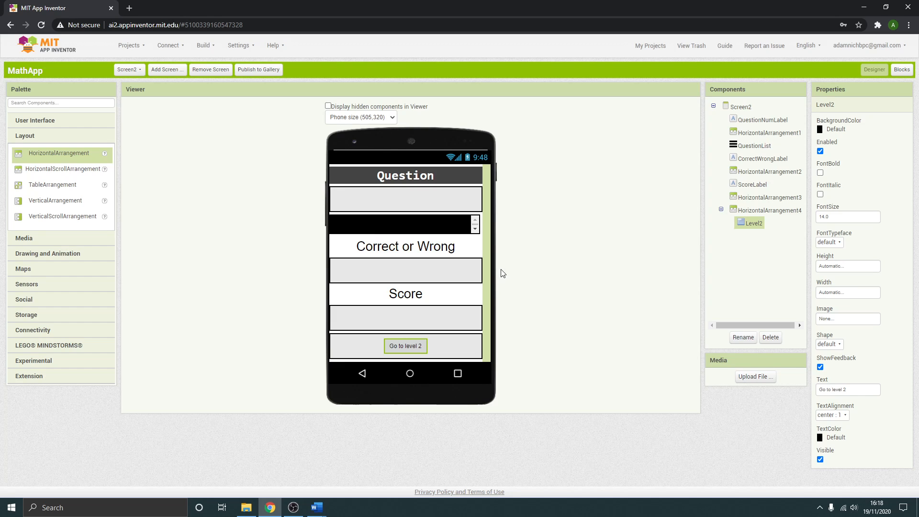
left_click(406, 246)
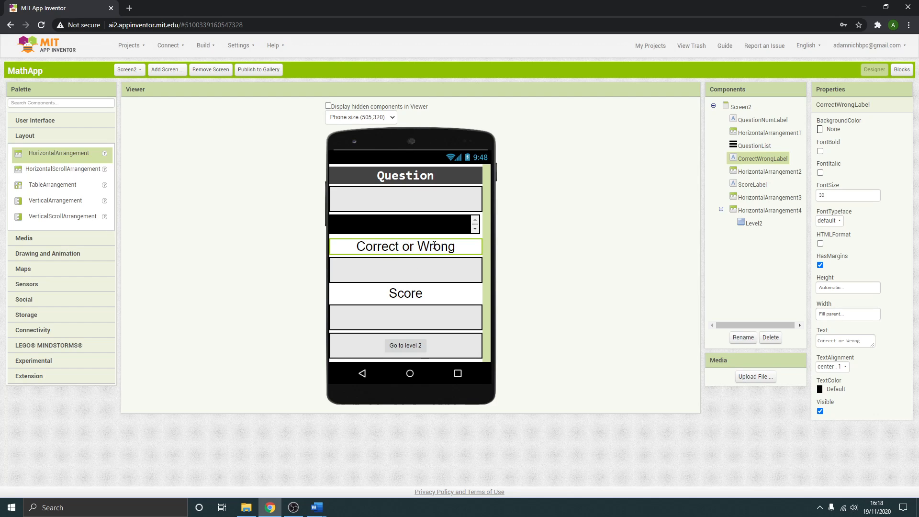
mouse_move(473, 243)
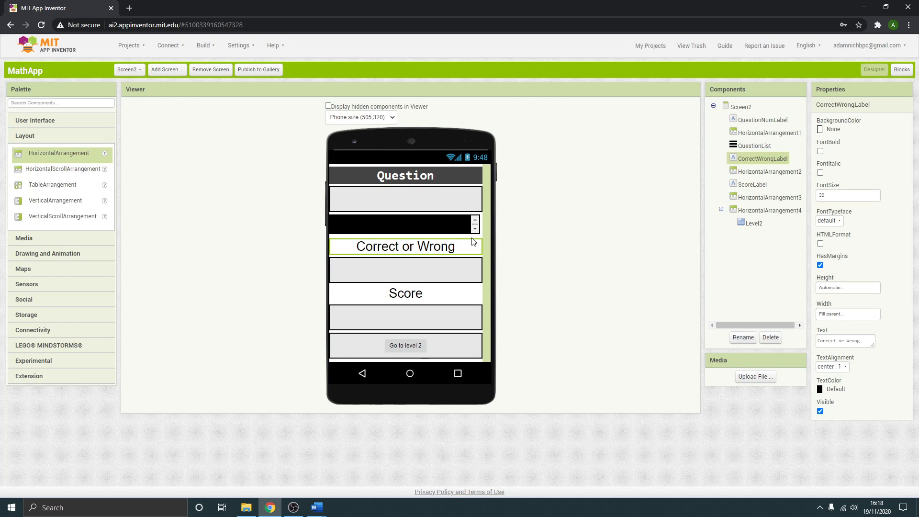
mouse_move(411, 239)
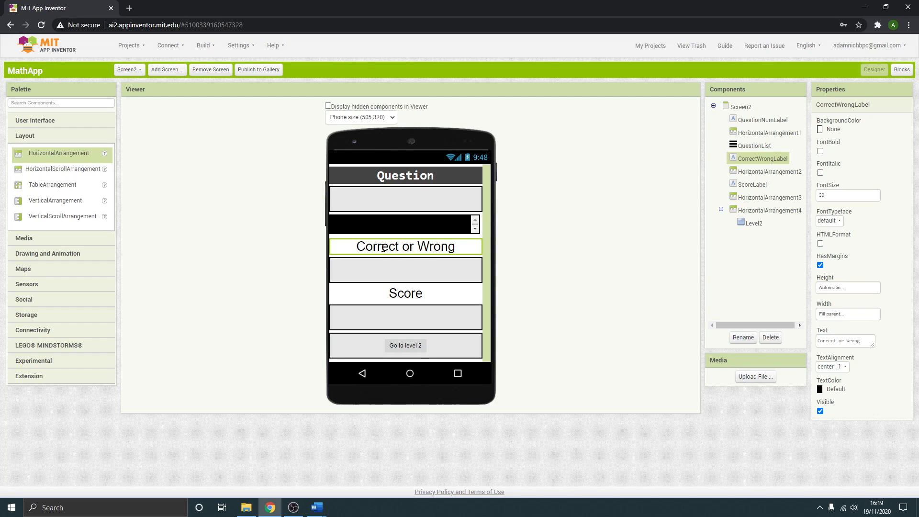
mouse_move(826, 420)
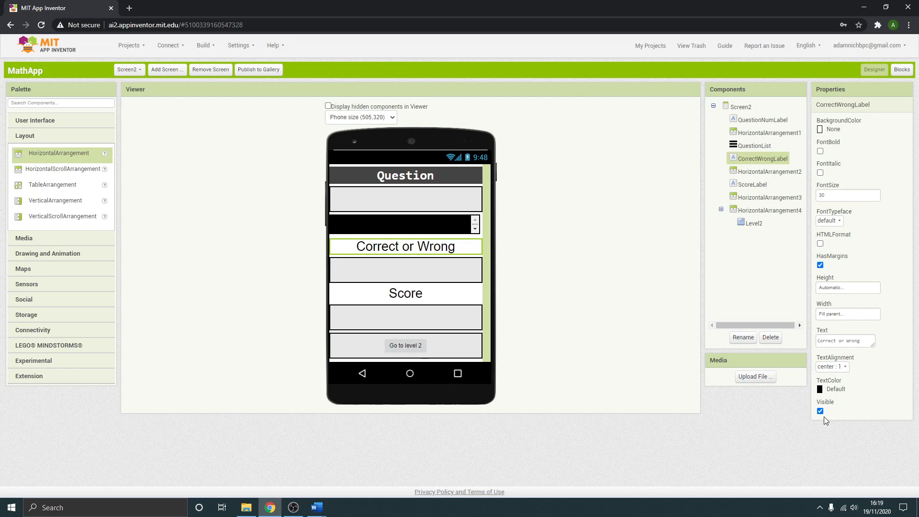
Step: Uncheck Visible for CorrectWrongLabel, briefly re-checking it before leaving it hidden
left_click(820, 411)
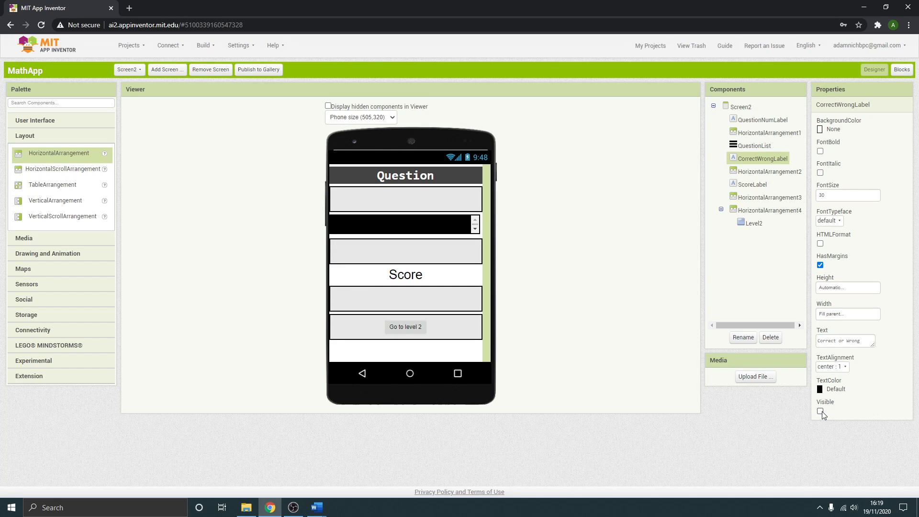
left_click(820, 411)
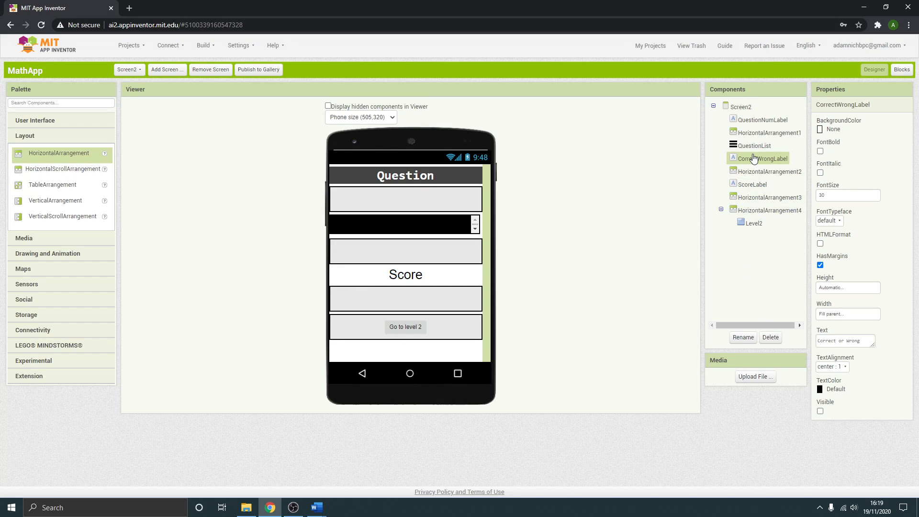
mouse_move(769, 160)
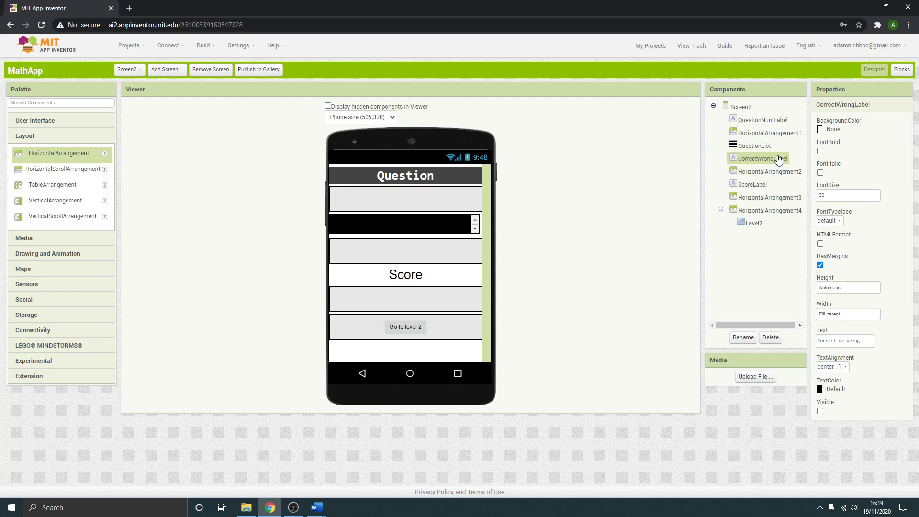
left_click(820, 412)
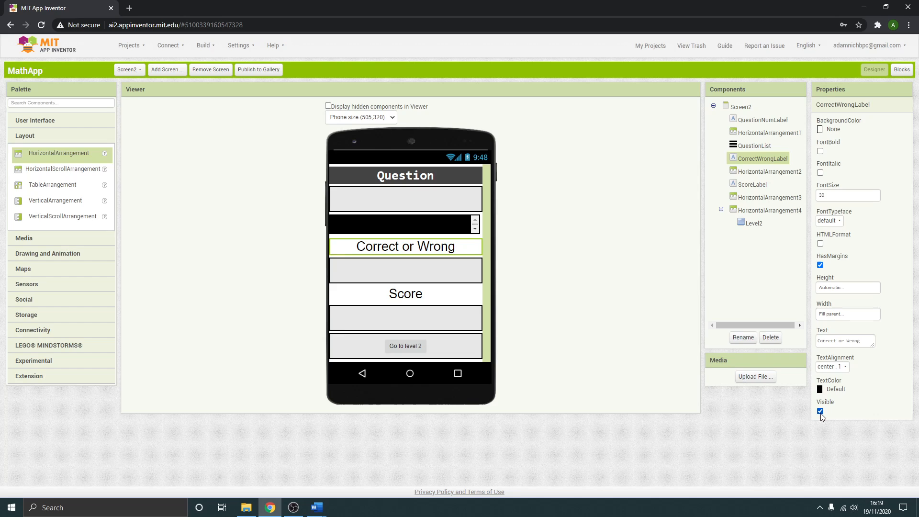
left_click(821, 411)
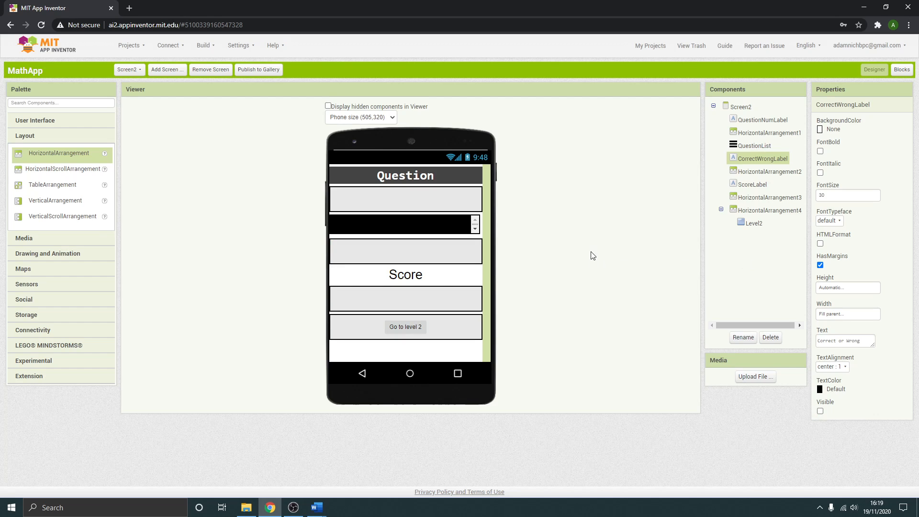
mouse_move(408, 284)
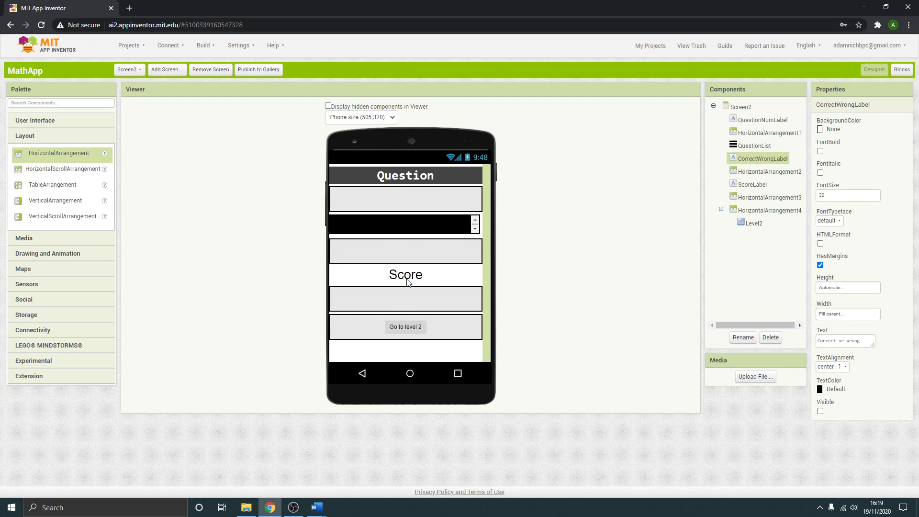
mouse_move(491, 161)
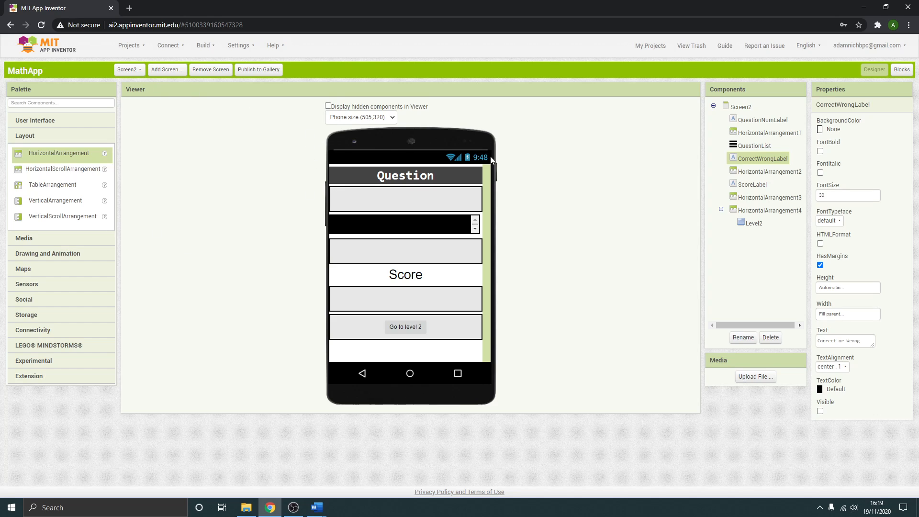
mouse_move(417, 318)
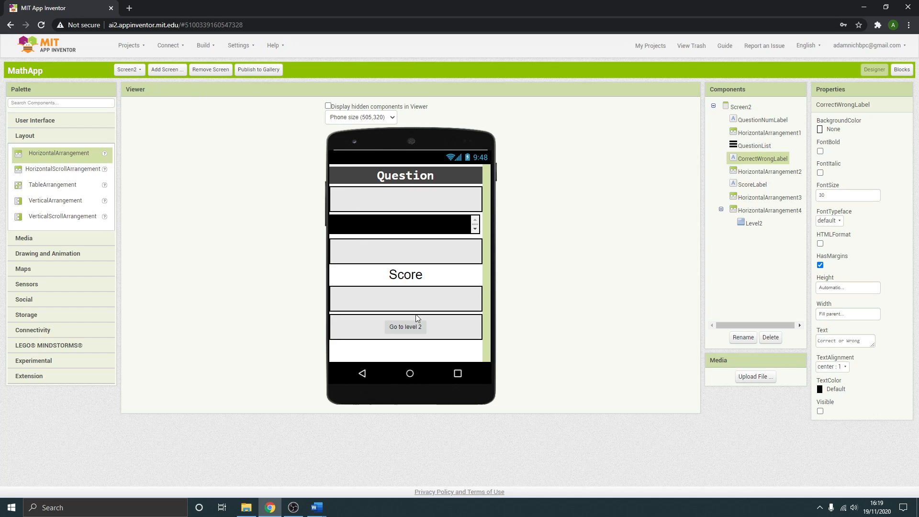
mouse_move(440, 249)
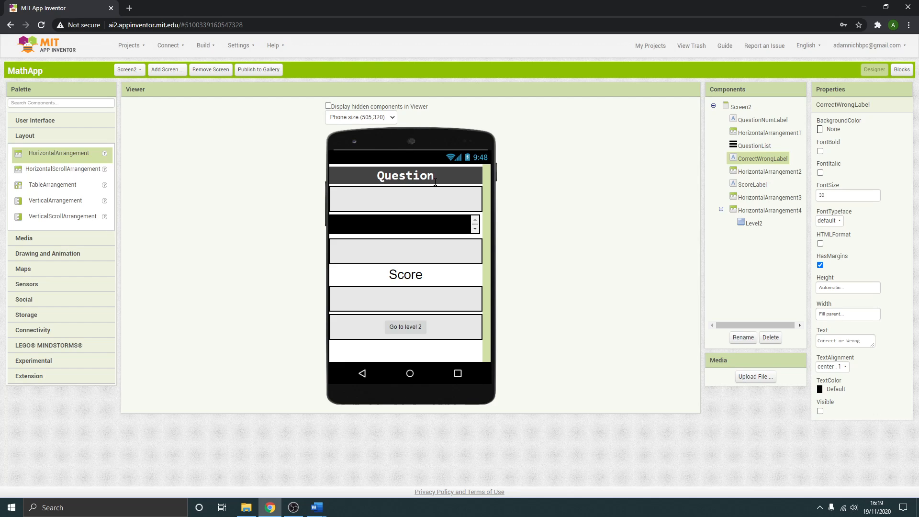
mouse_move(353, 421)
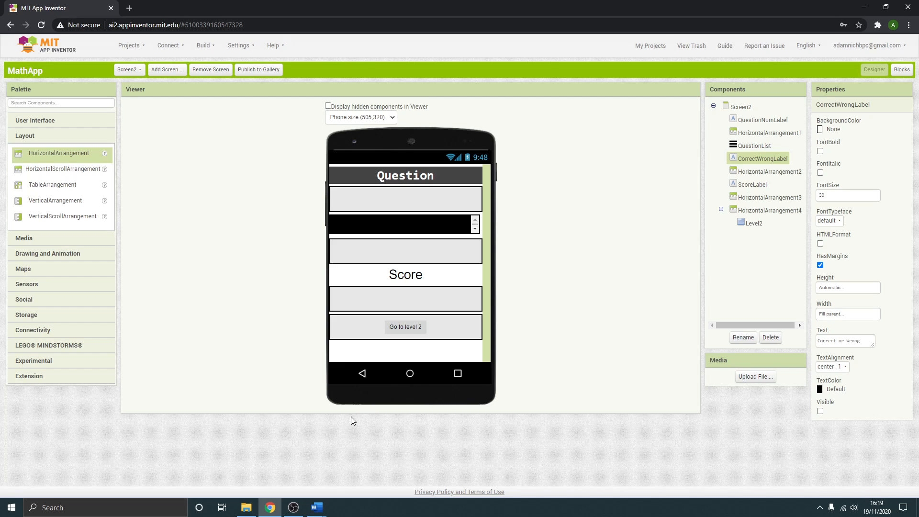
mouse_move(411, 231)
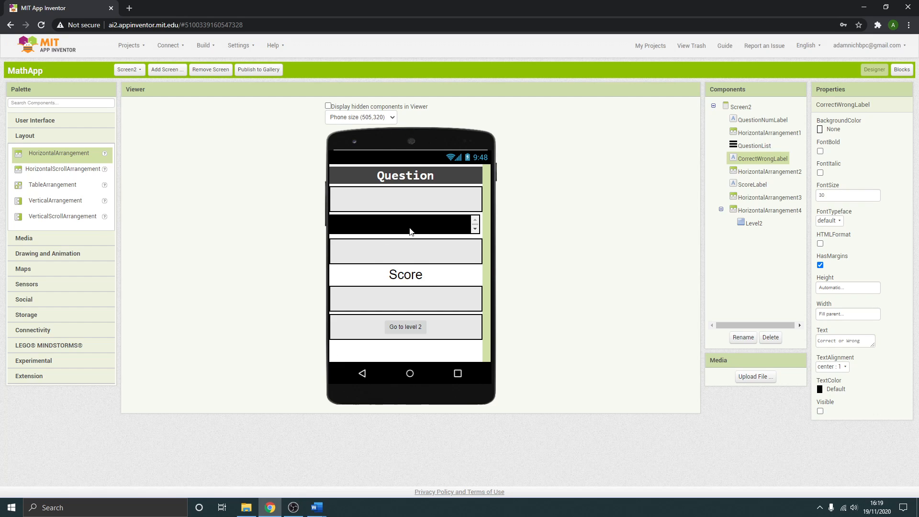